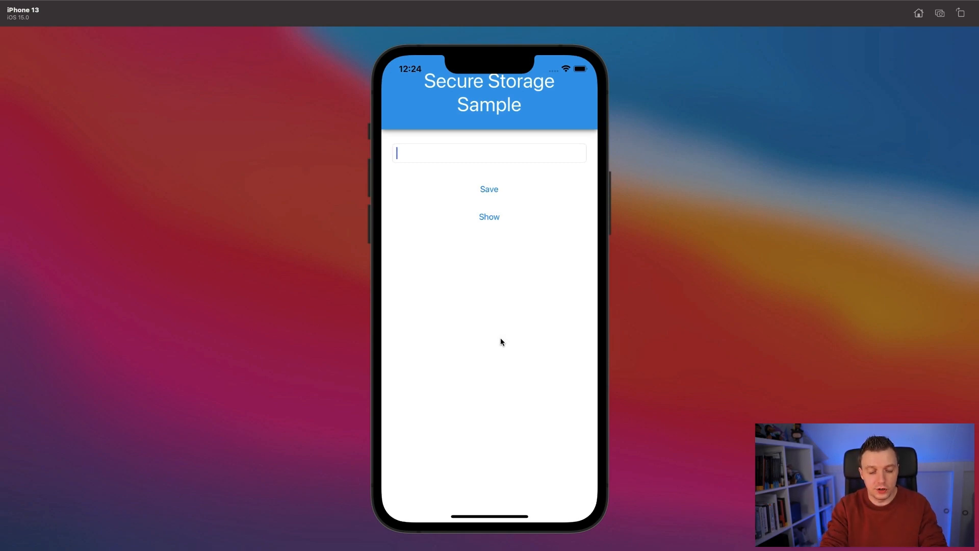
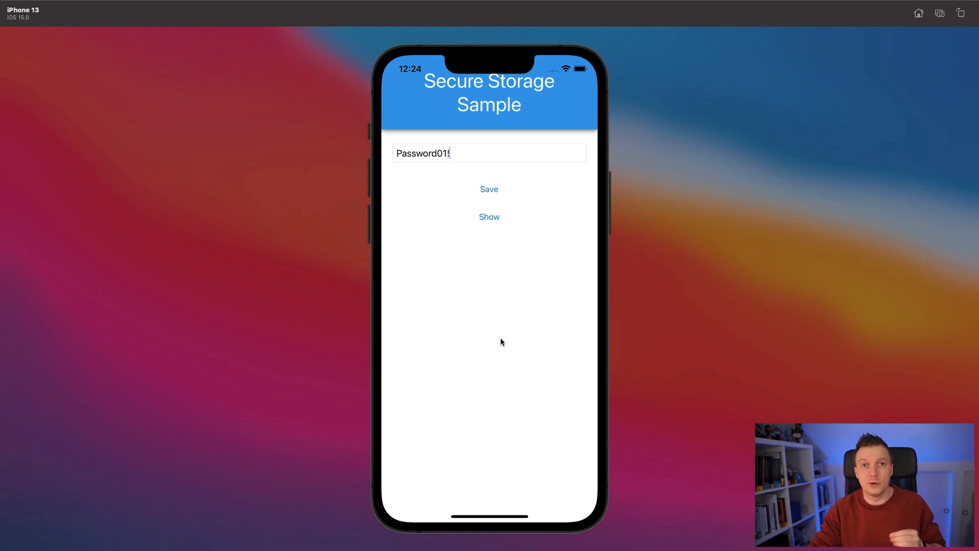
{"action": "mouse_move", "coordinate": [504, 317]}
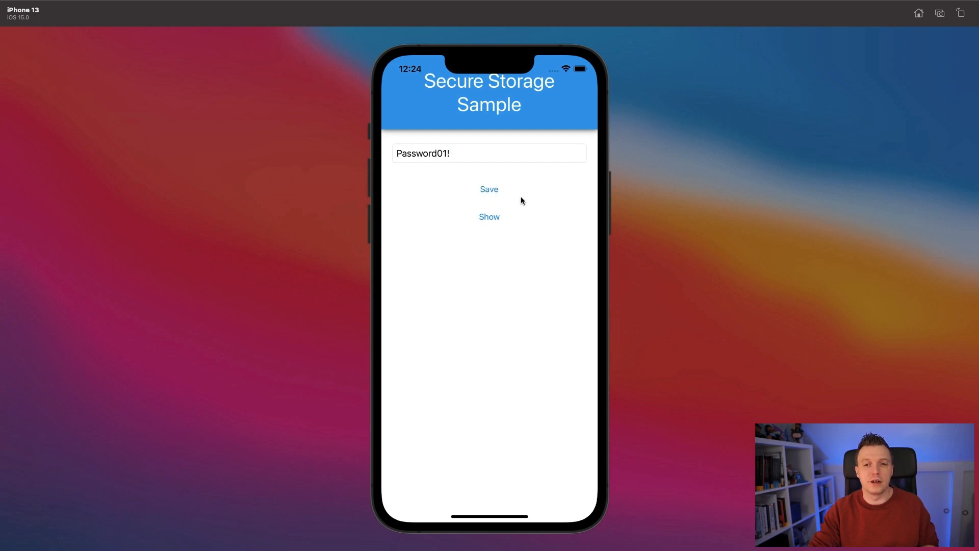
{"action": "left_click", "coordinate": [489, 216]}
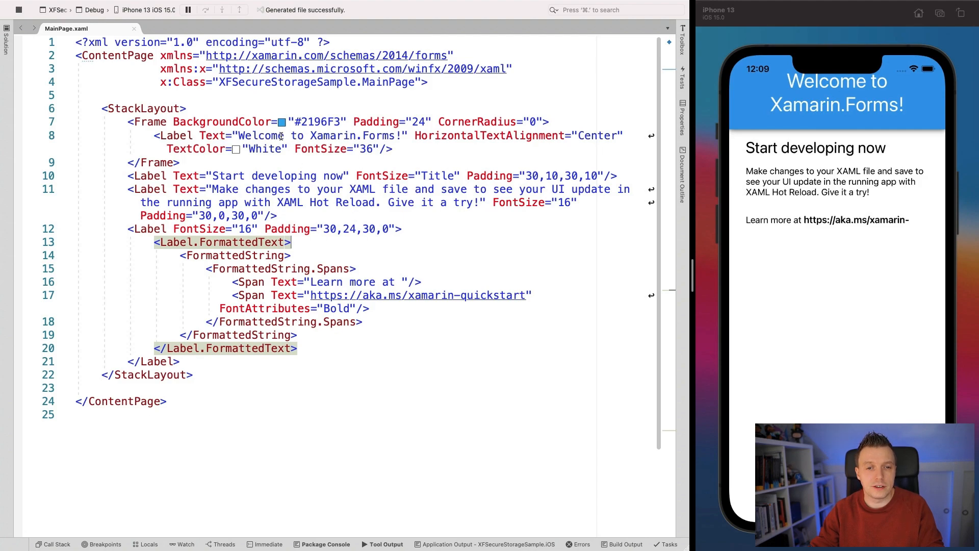
Select the welcome heading text in MainPage.xaml so it can be replaced.
{"action": "double_click", "coordinate": [320, 136]}
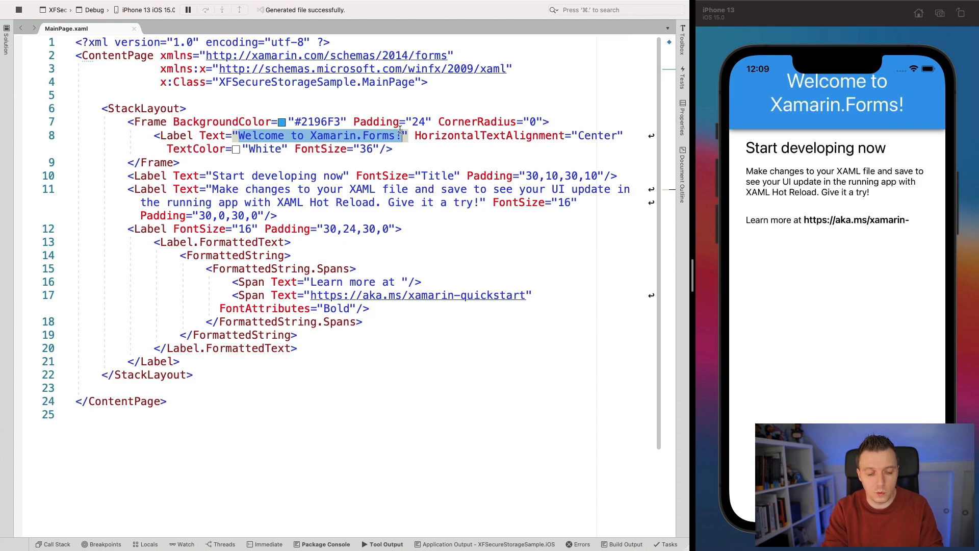
Retitle the heading 'Secure Storage', remove the template labels, and add a password Entry with margin 20.
{"action": "type", "text": "Secure Storage"}
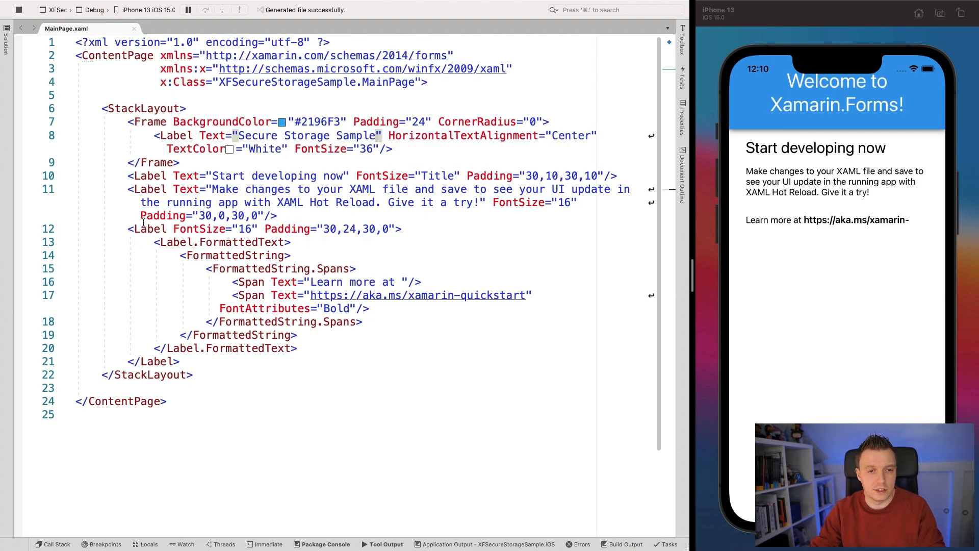
{"action": "left_click_drag", "start_coordinate": [127, 175], "coordinate": [181, 361]}
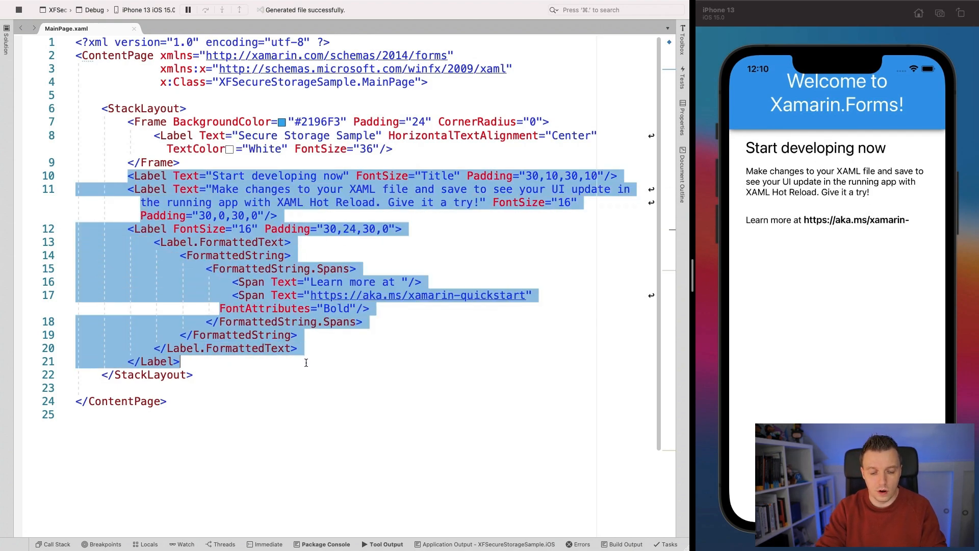
{"action": "type", "text": "<Entry"}
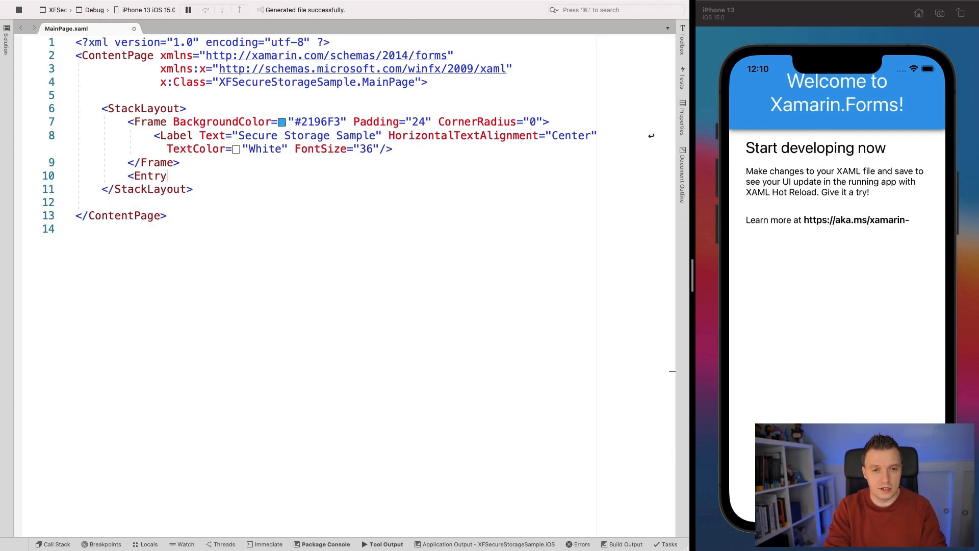
{"action": "type", "text": "x:"}
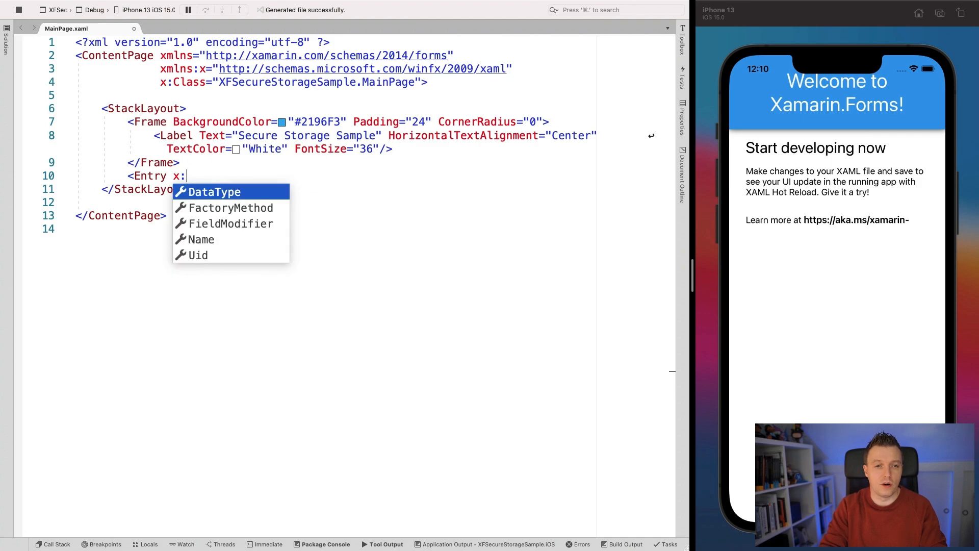
{"action": "type", "text": "Name=\"pa"}
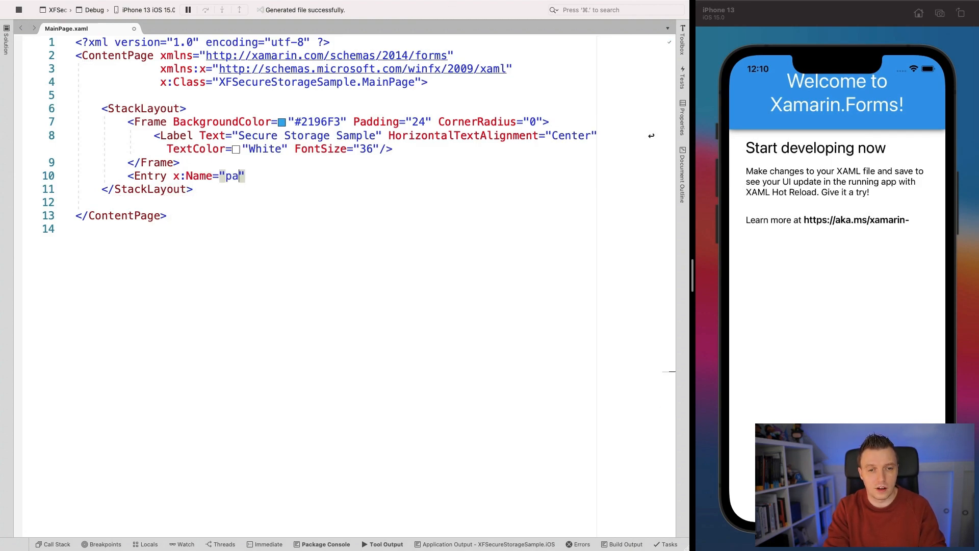
{"action": "type", "text": "ssword"}
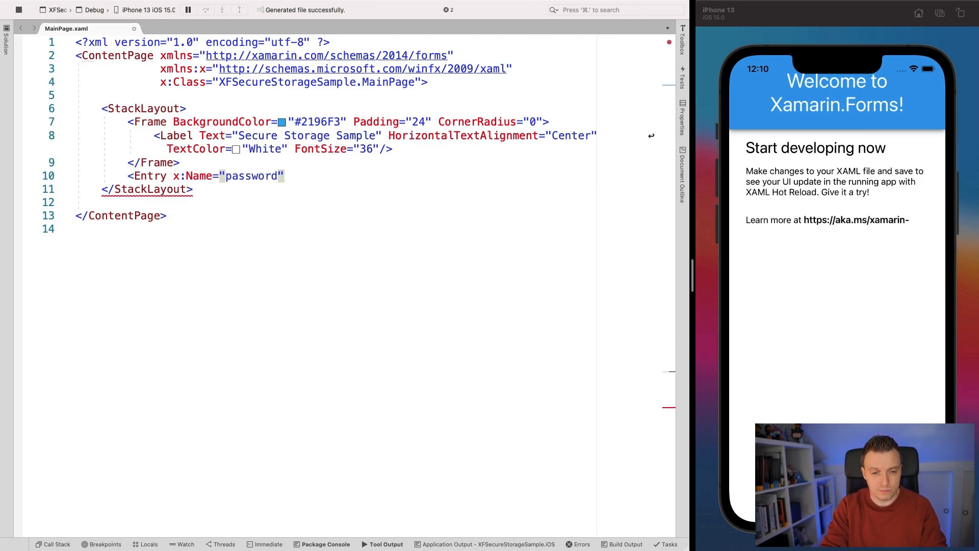
{"action": "type", "text": "Margin=\"\""}
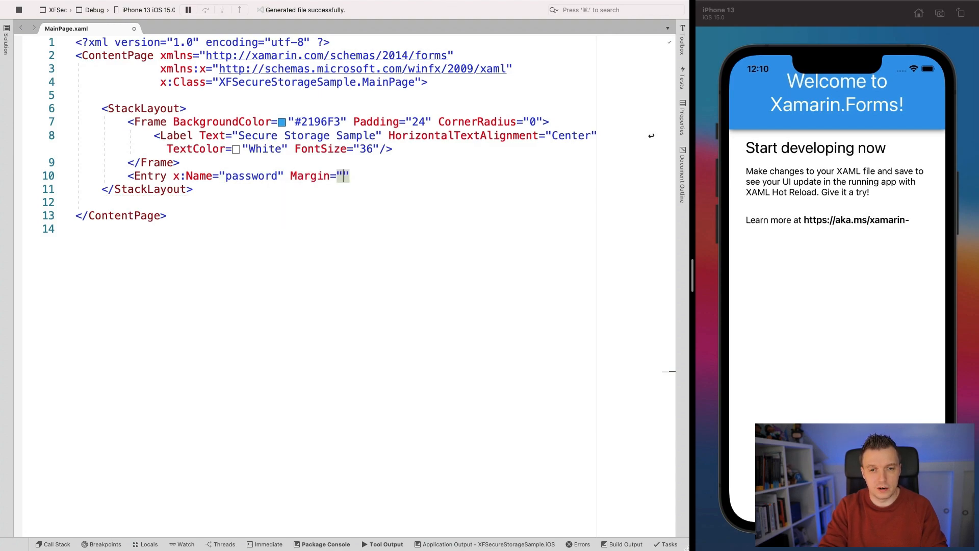
{"action": "type", "text": "20"}
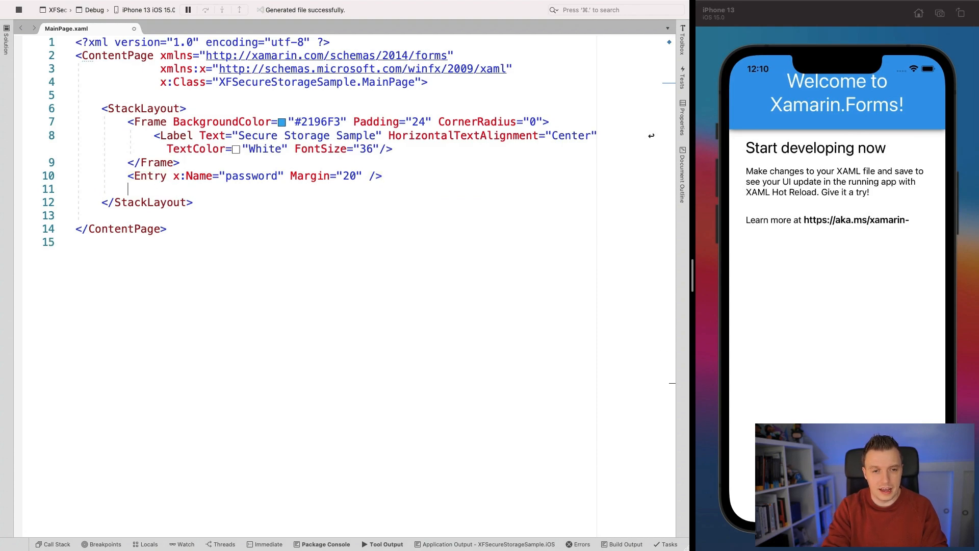
Add a Save button whose Clicked event uses a new Button_Clicked handler.
{"action": "type", "text": "<Button"}
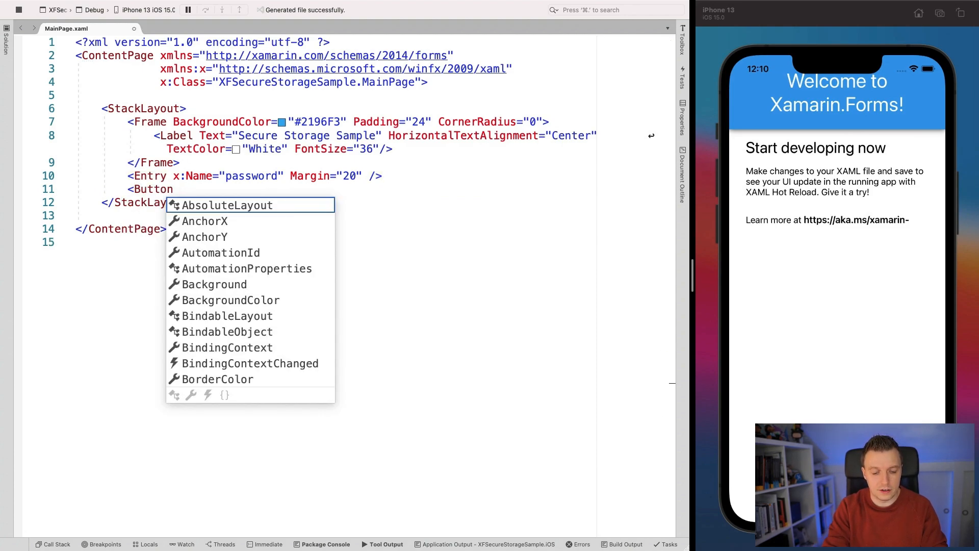
{"action": "type", "text": "Text=\"\""}
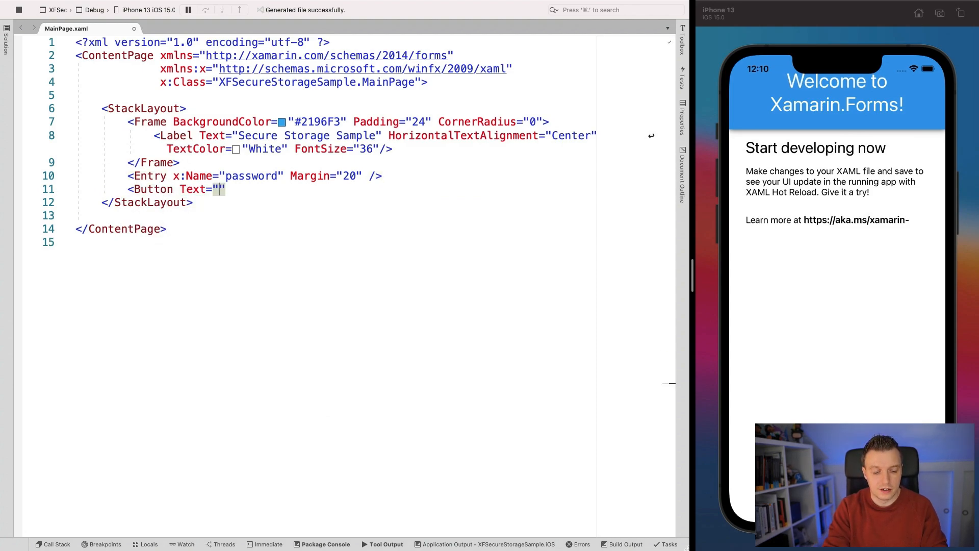
{"action": "type", "text": "Save"}
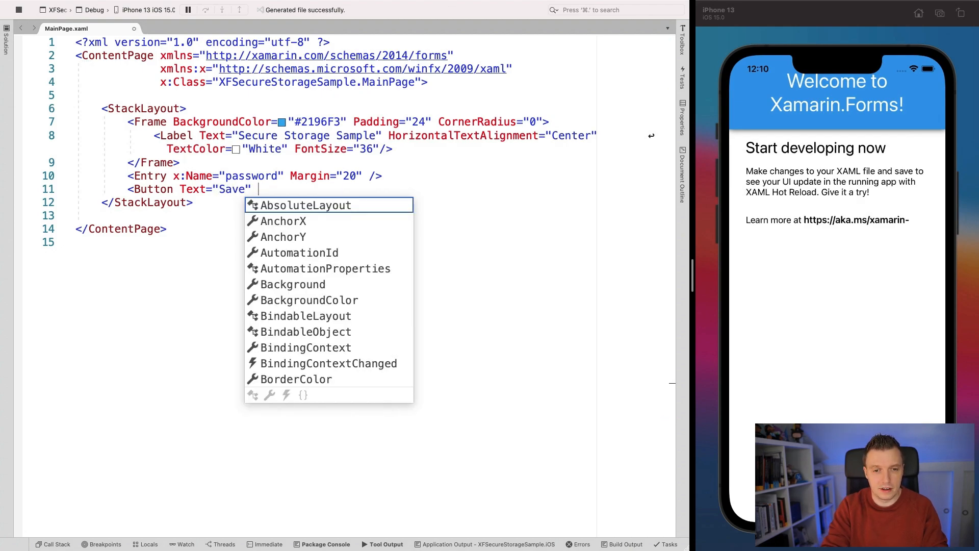
{"action": "type", "text": "Clicked=\""}
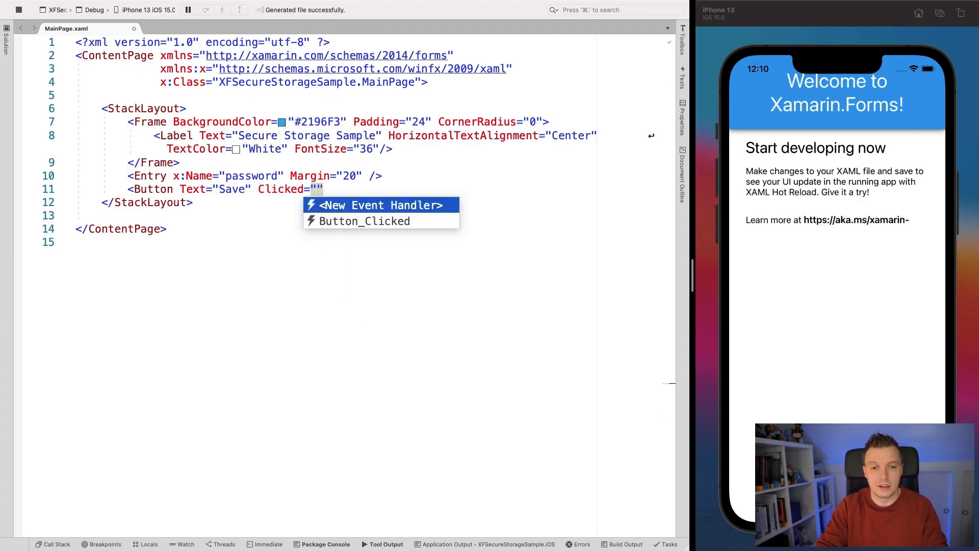
{"action": "left_click", "coordinate": [370, 221]}
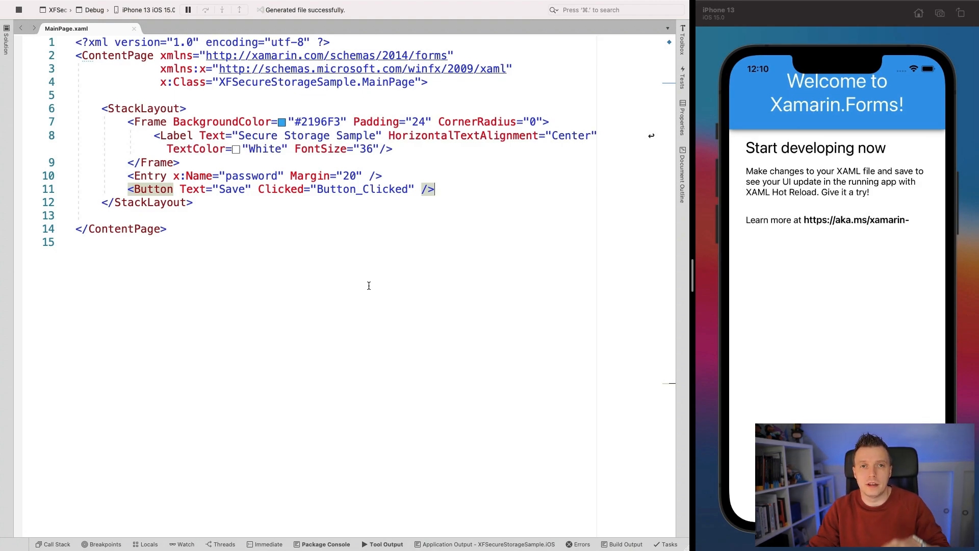
{"action": "mouse_move", "coordinate": [341, 245]}
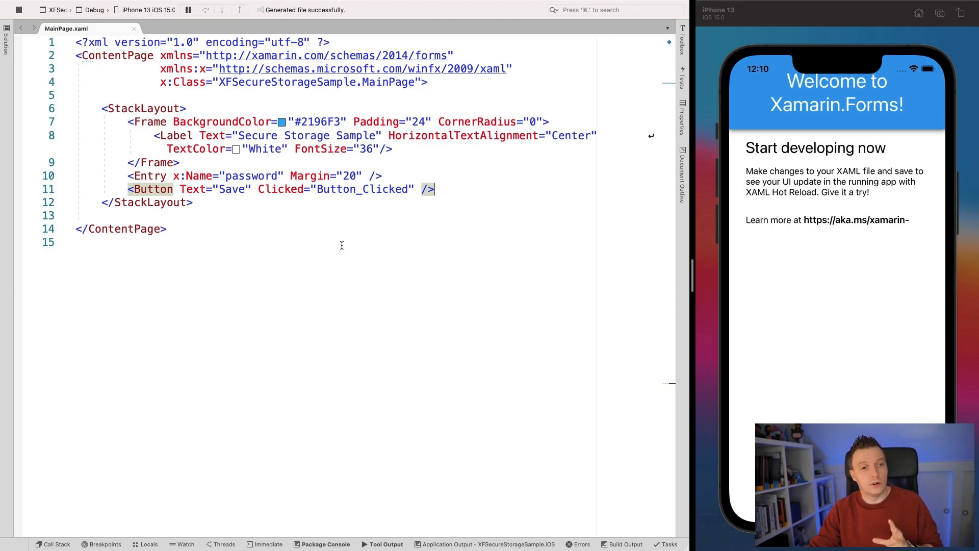
In Button_Clicked, start typing Xamarin.Essentials.SecureStorage. to reach SetAsync.
{"action": "left_click", "coordinate": [6, 31]}
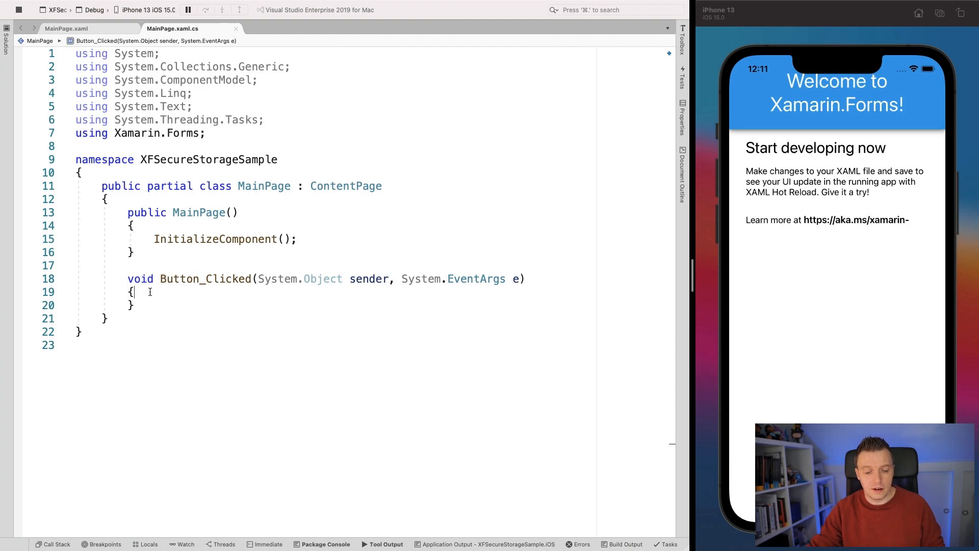
{"action": "type", "text": "X"}
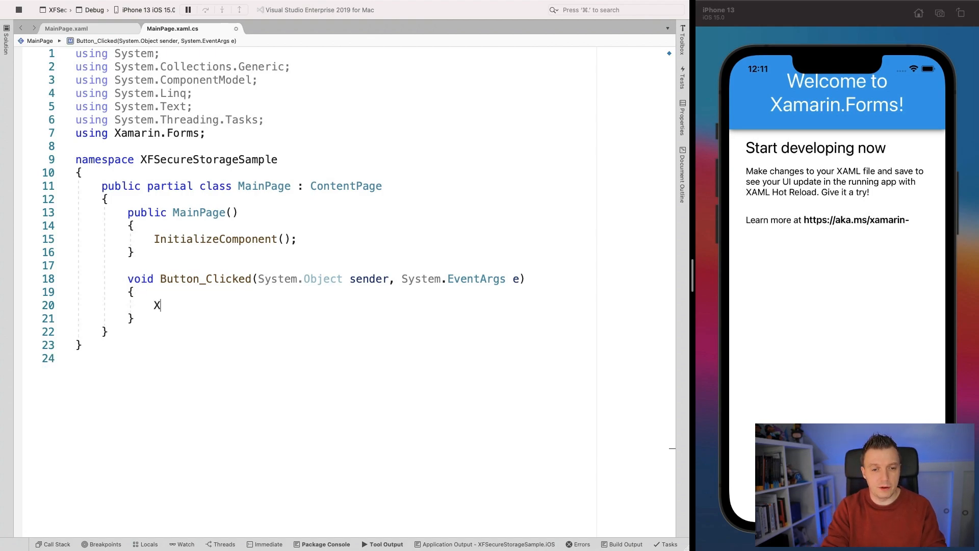
{"action": "type", "text": "amarin.Essentials.S"}
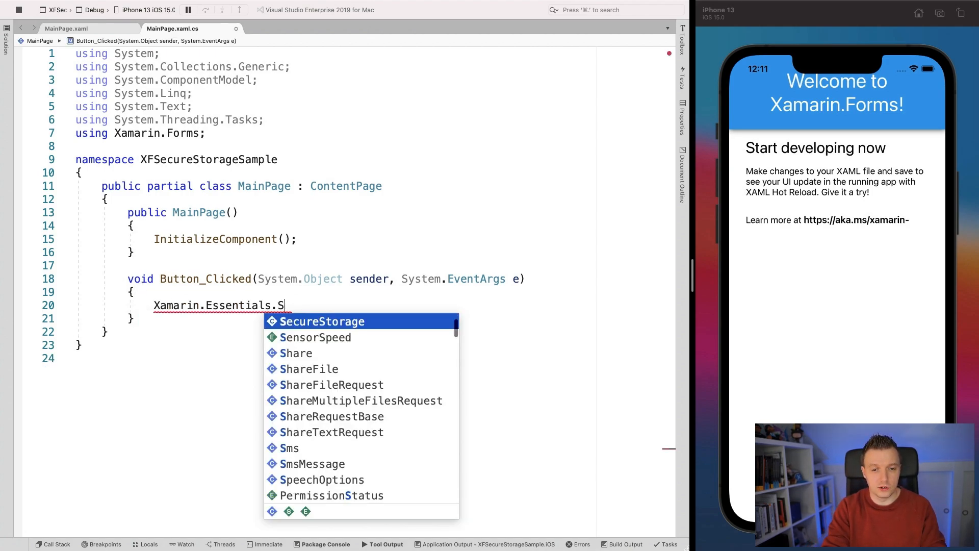
{"action": "type", "text": "ecureStorage."}
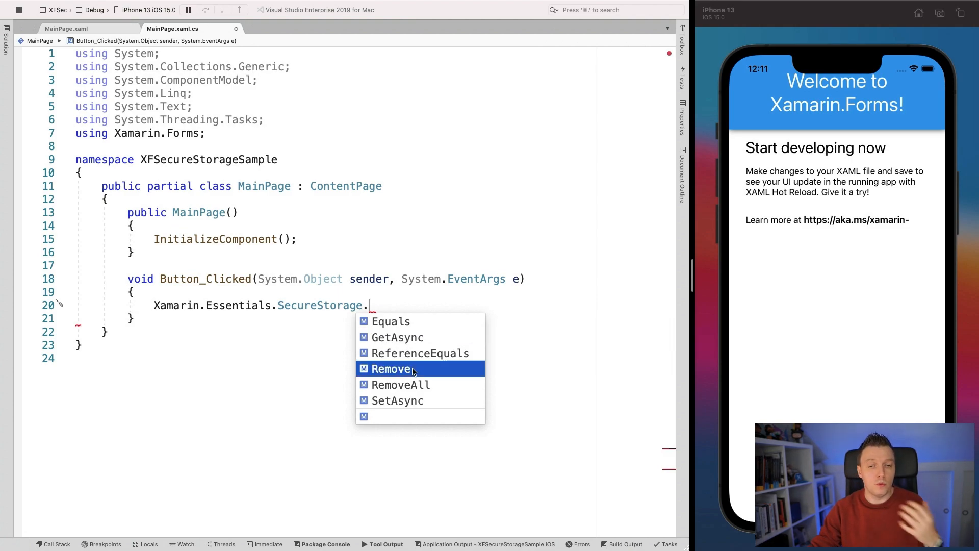
{"action": "mouse_move", "coordinate": [412, 369]}
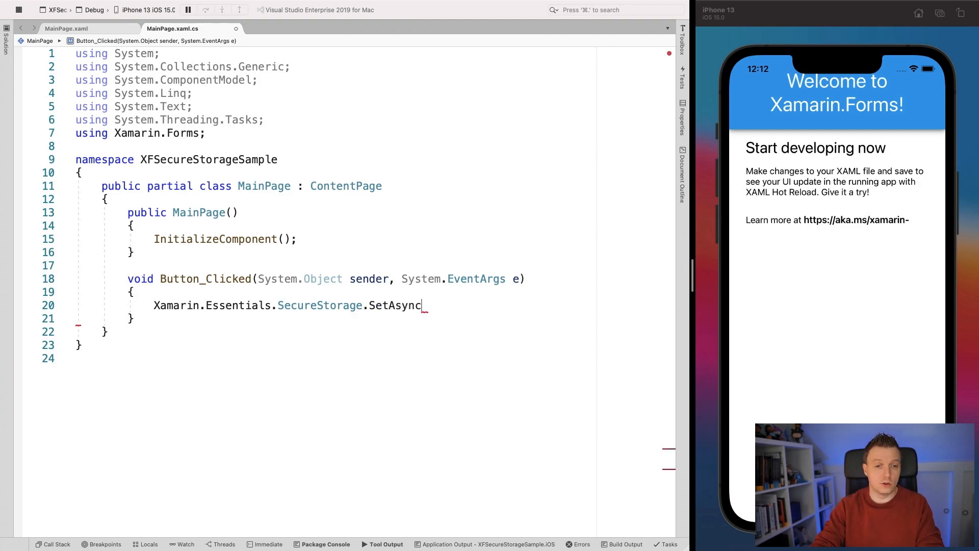
Complete SetAsync("password", password.Text), prefix it with await, and make Button_Clicked async.
{"action": "double_click", "coordinate": [395, 305]}
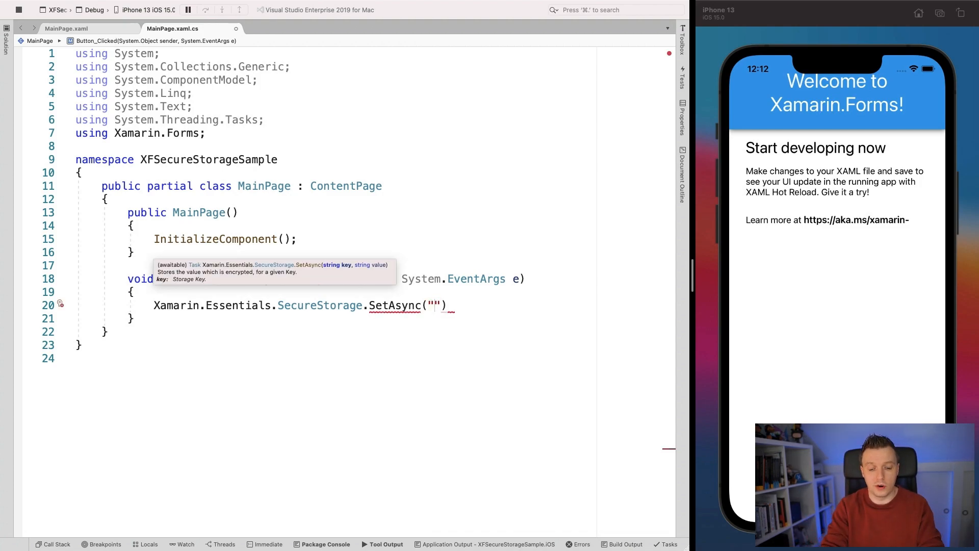
{"action": "type", "text": "p"}
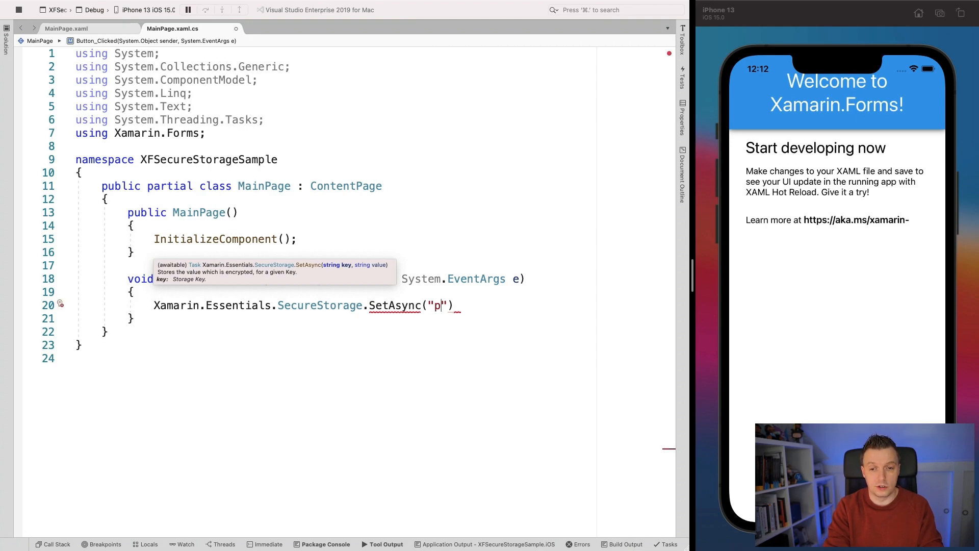
{"action": "type", "text": "assword"}
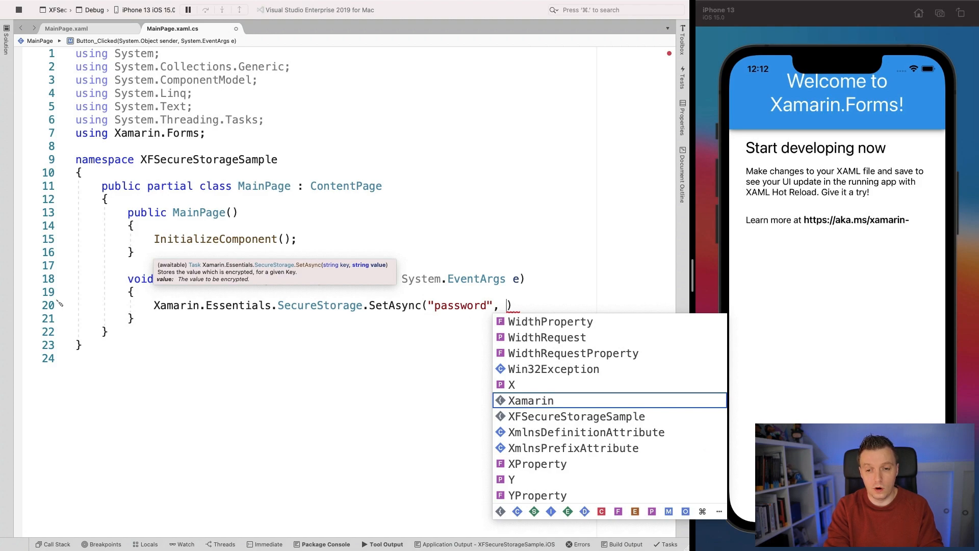
{"action": "type", "text": "password.te"}
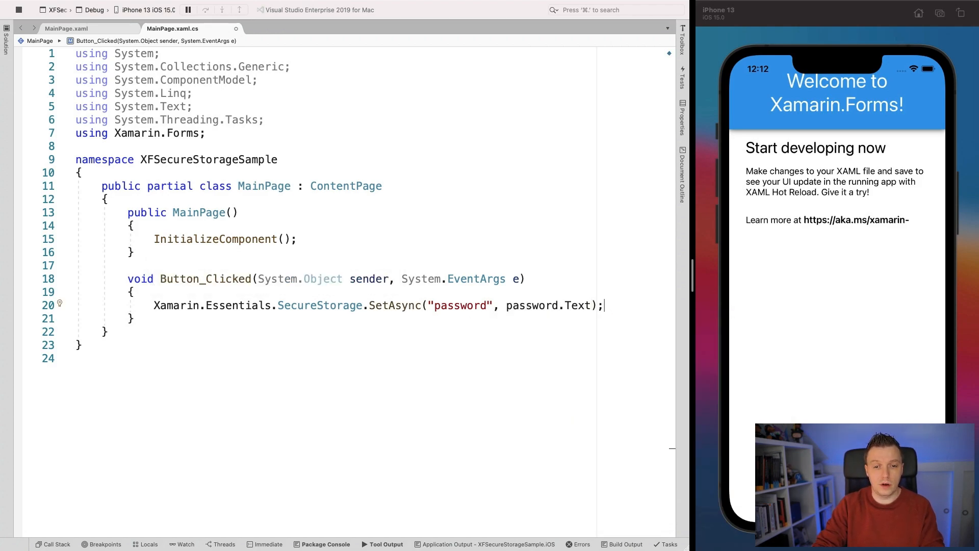
{"action": "type", "text": "await"}
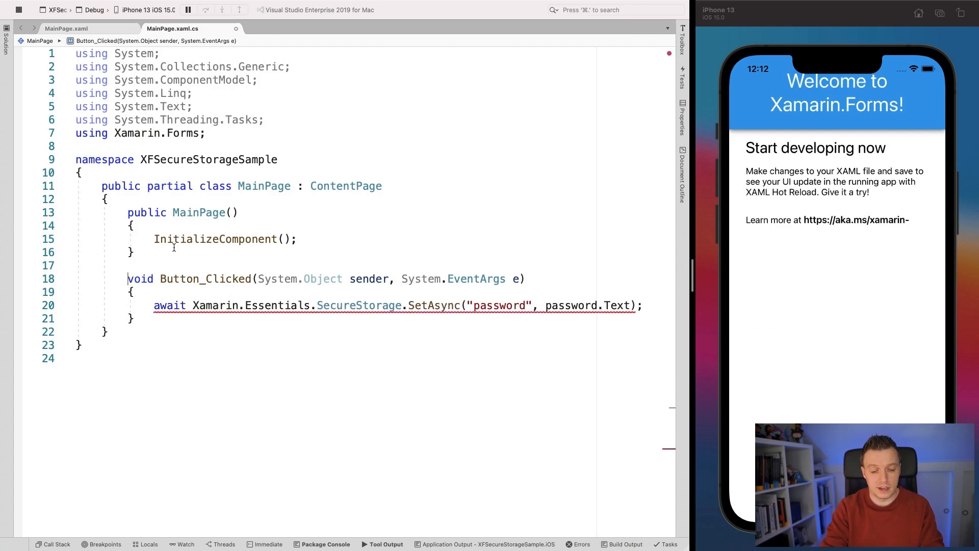
{"action": "type", "text": "async"}
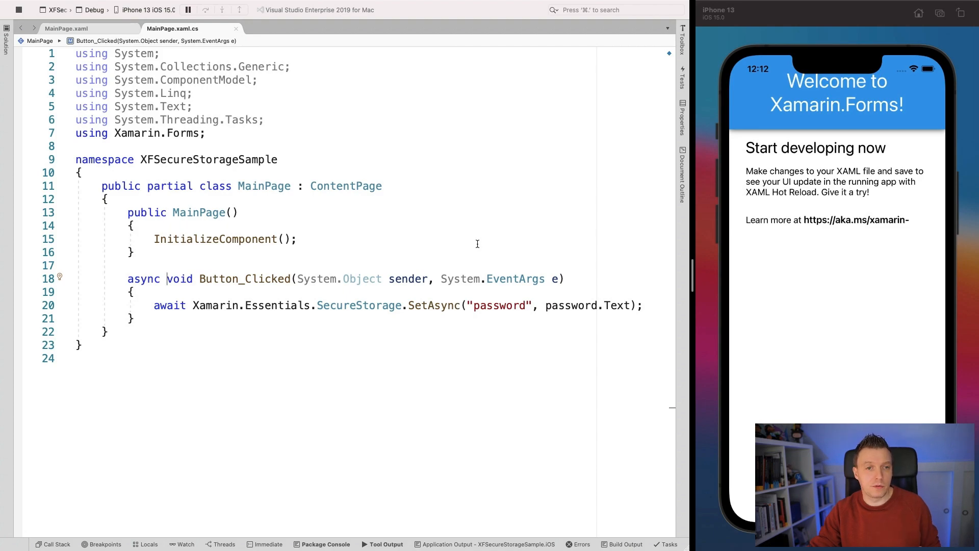
In MainPage.xaml, label the second button Show and wire it to Button_Clicked_1.
{"action": "left_click", "coordinate": [66, 28]}
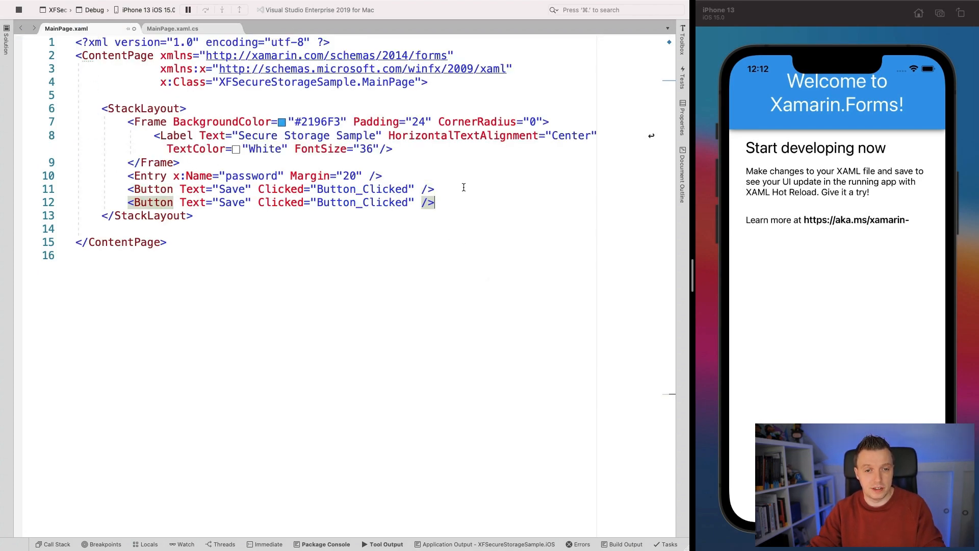
{"action": "type", "text": "Show"}
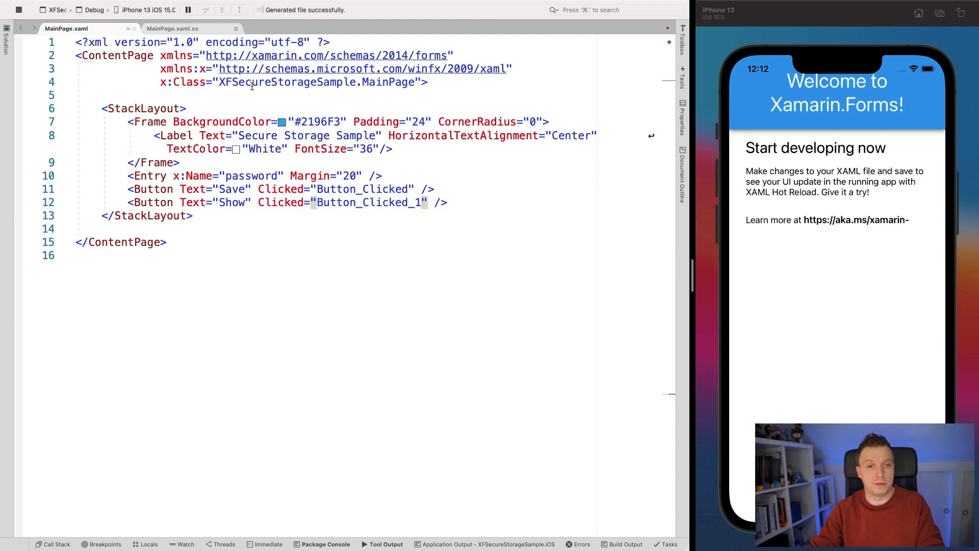
Make Button_Clicked_1 async and add await DisplayAlert("Your Password is", , "OK").
{"action": "left_click", "coordinate": [173, 28]}
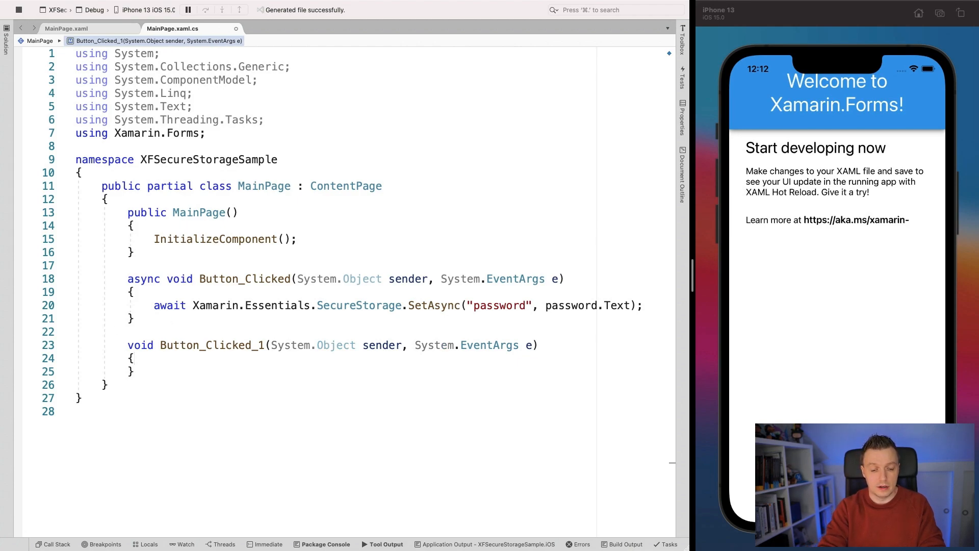
{"action": "type", "text": "await S"}
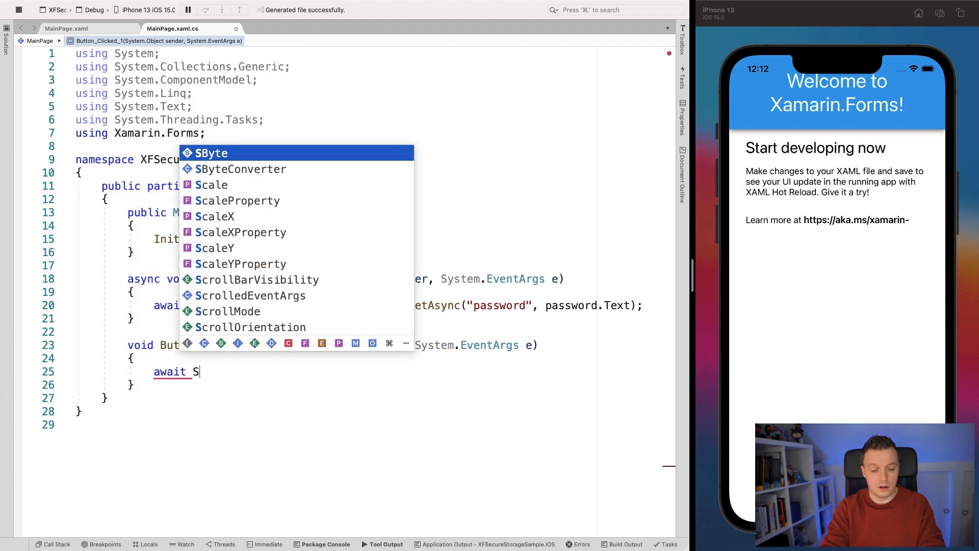
{"action": "type", "text": "DisplayAlert"}
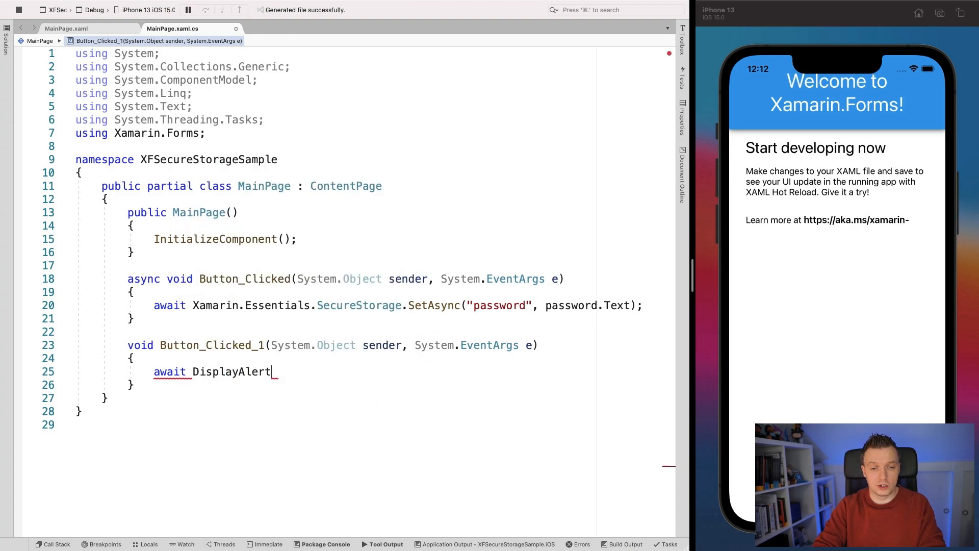
{"action": "type", "text": "(\"Your Password is"}
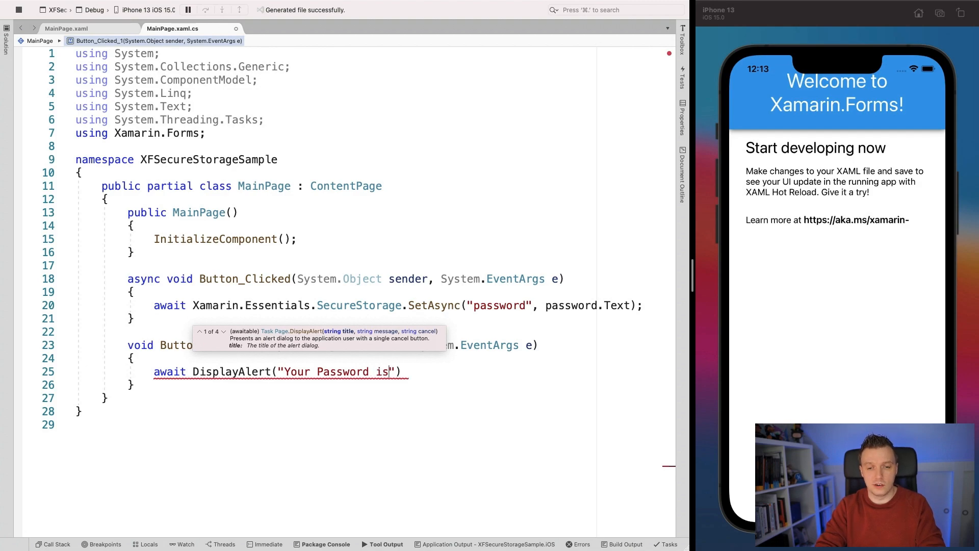
{"action": "type", "text": ","}
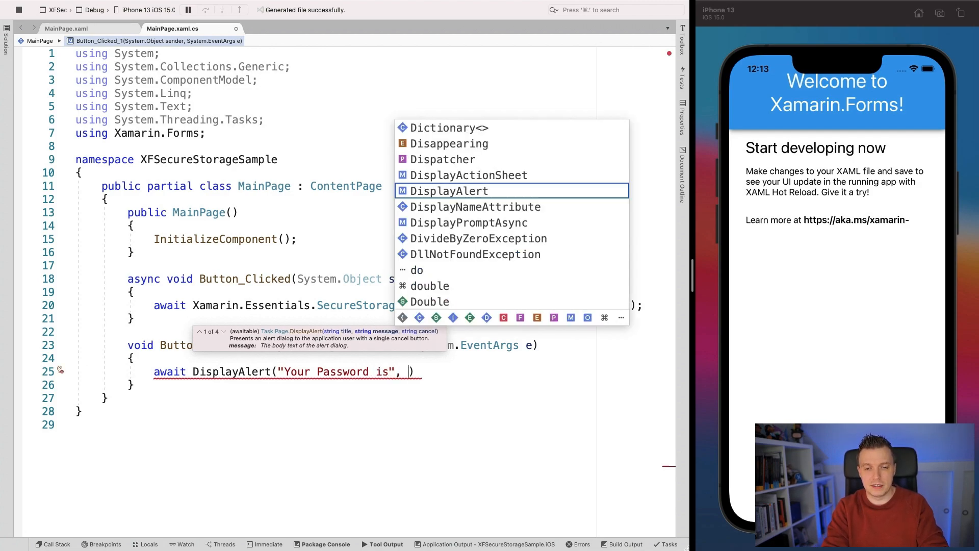
{"action": "type", "text": ", \"OK"}
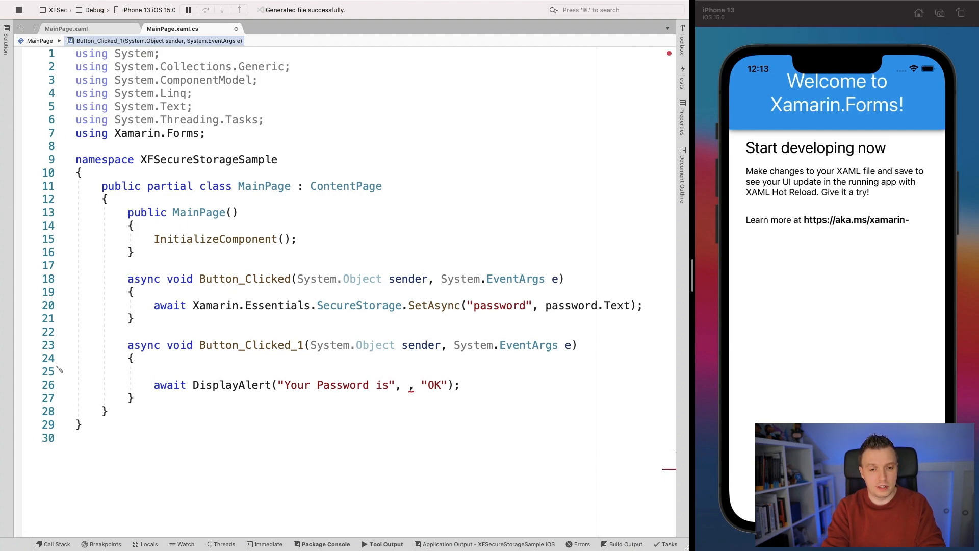
Add var password = await Xamarin.Essentials.SecureStorage.GetAsync("password") before the alert.
{"action": "type", "text": "var password ="}
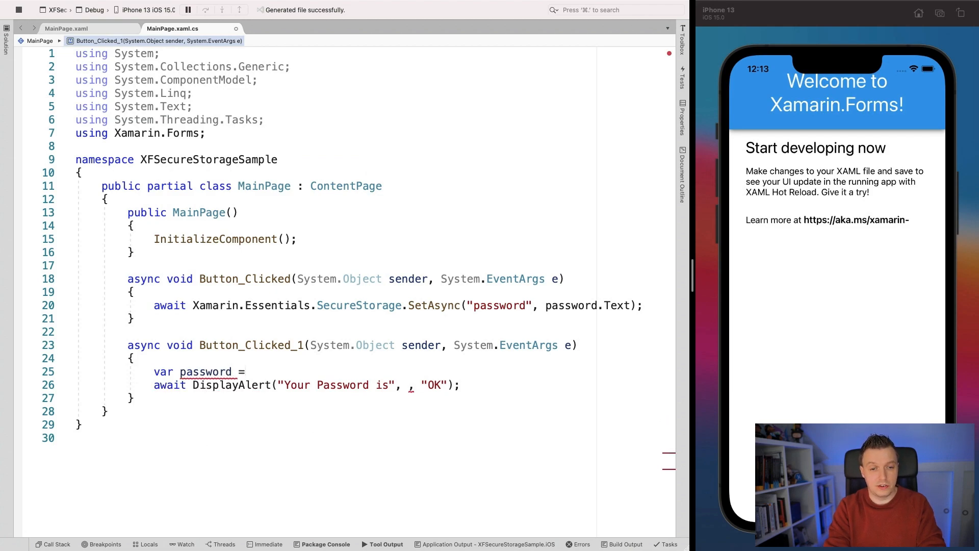
{"action": "type", "text": "Xamarin.Essentials.SecureStorage"}
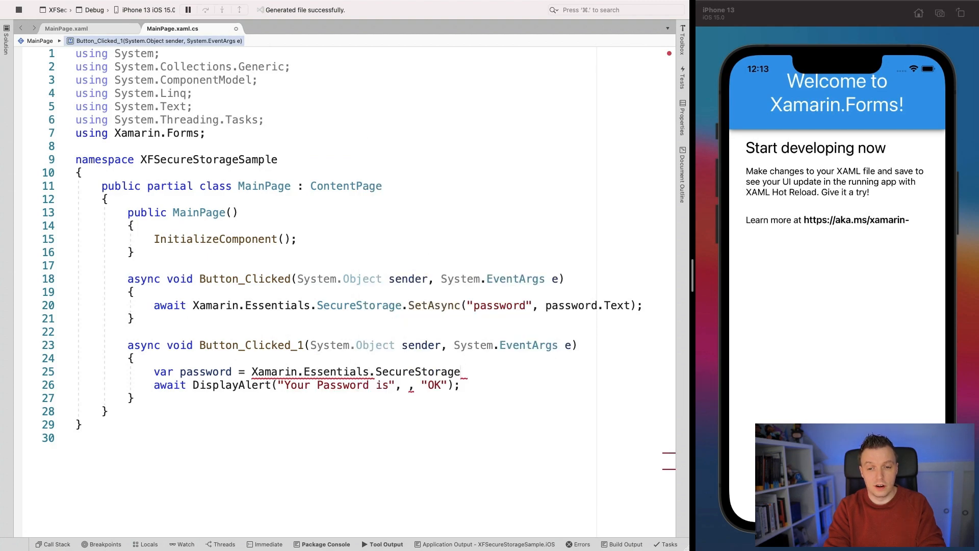
{"action": "type", "text": ".GetAsync(\"\");"}
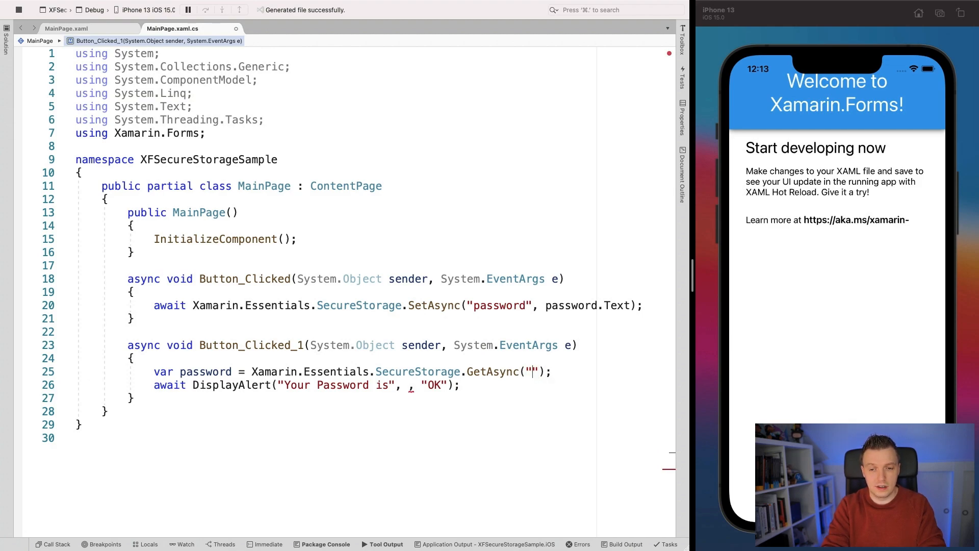
{"action": "type", "text": "password"}
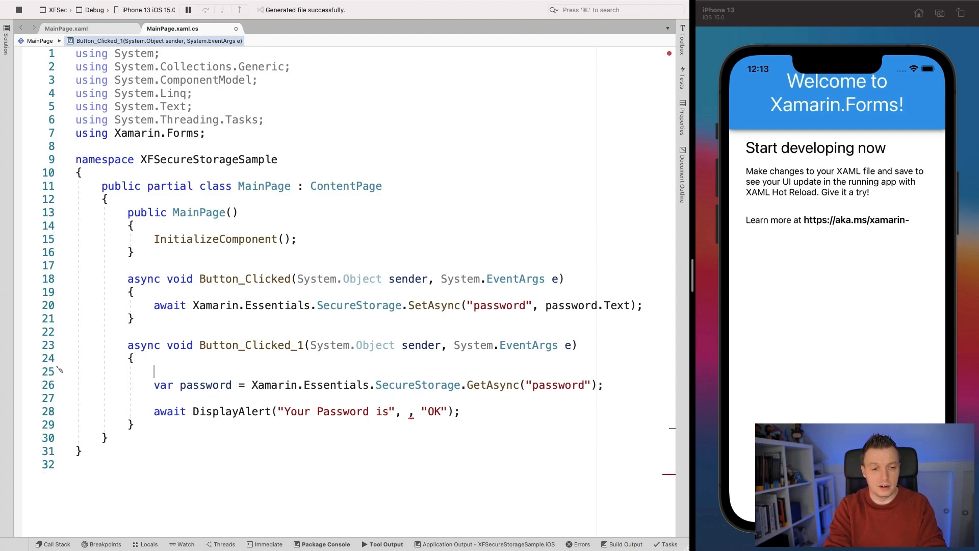
Wrap the GetAsync retrieval in a try/catch block.
{"action": "type", "text": "try"}
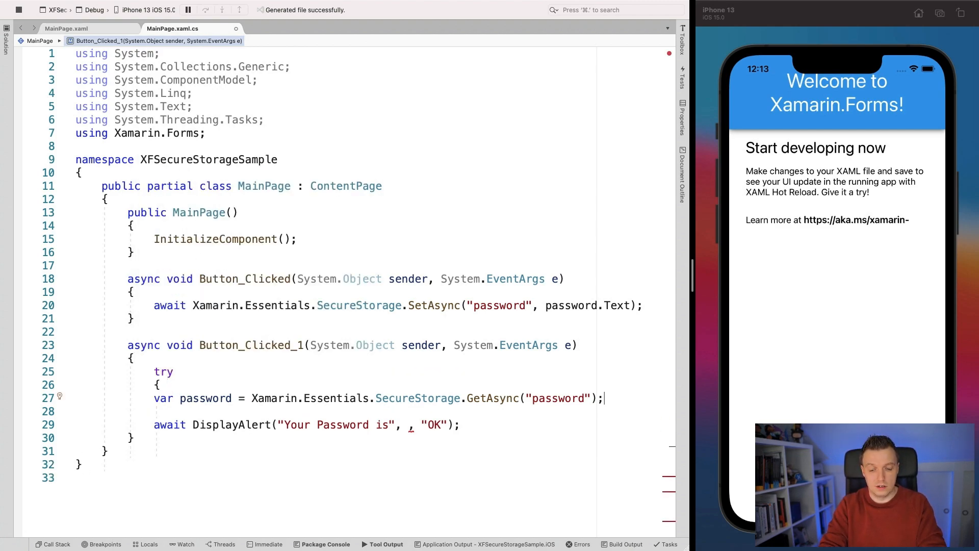
{"action": "type", "text": "cath"}
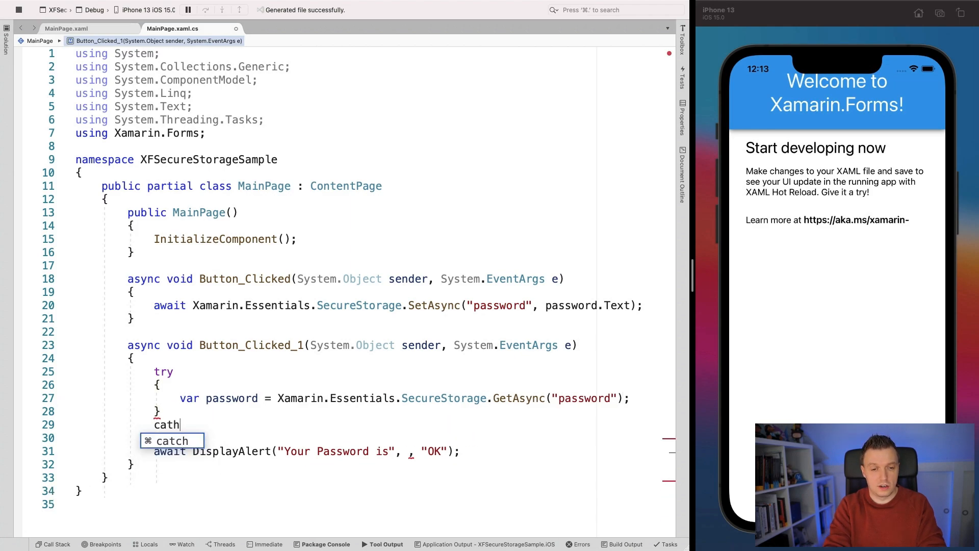
{"action": "key", "text": "Tab"}
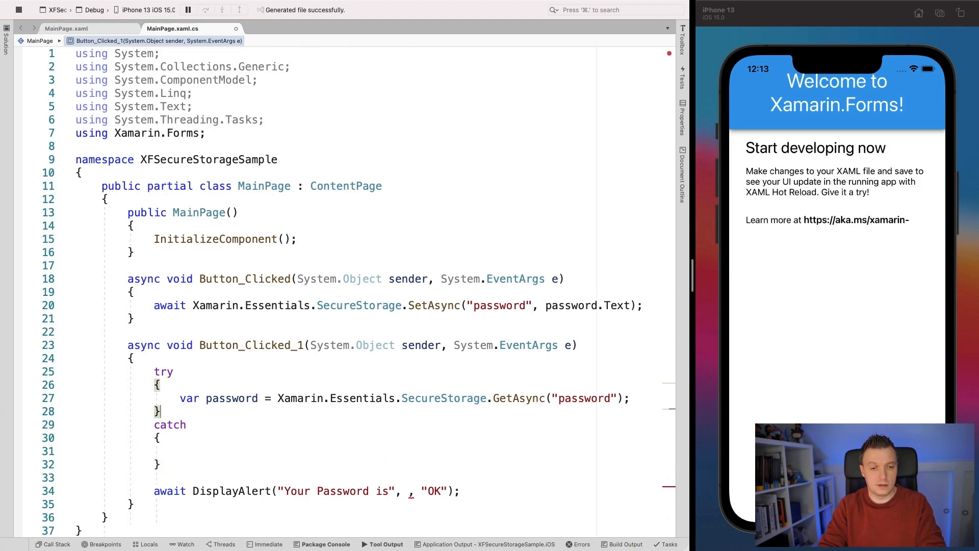
Declare string password = "", fall back to "nothing yet" in catch, and show password in the alert.
{"action": "type", "text": "string pa"}
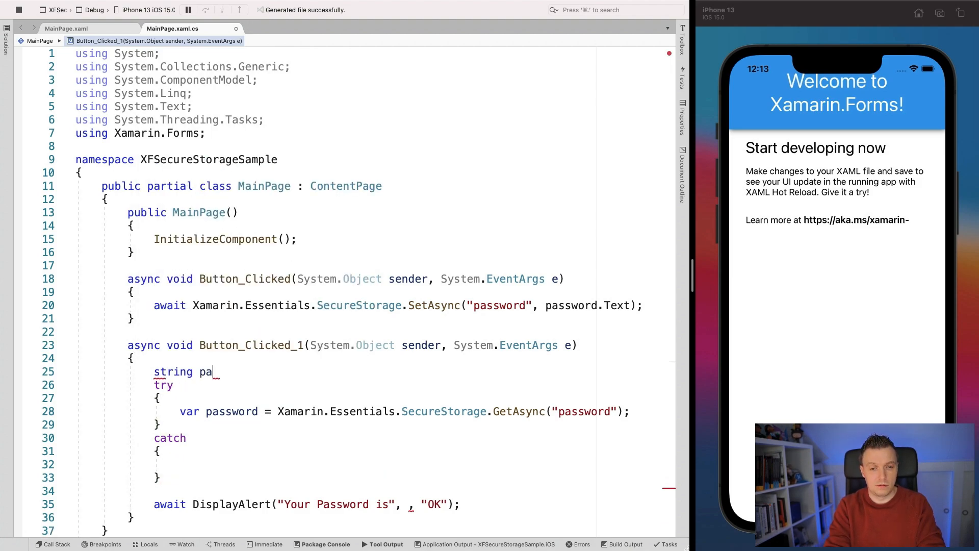
{"action": "type", "text": "ssword= \"\";"}
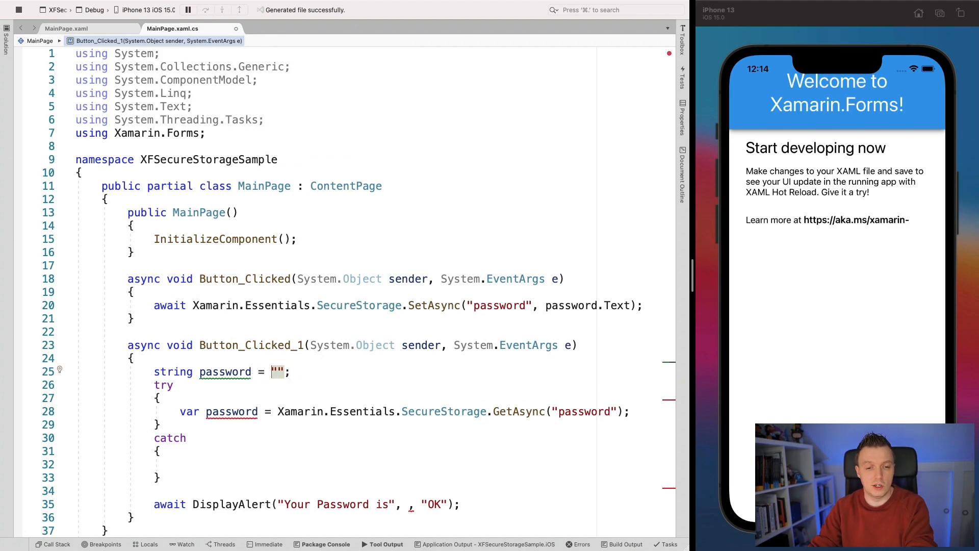
{"action": "double_click", "coordinate": [190, 411]}
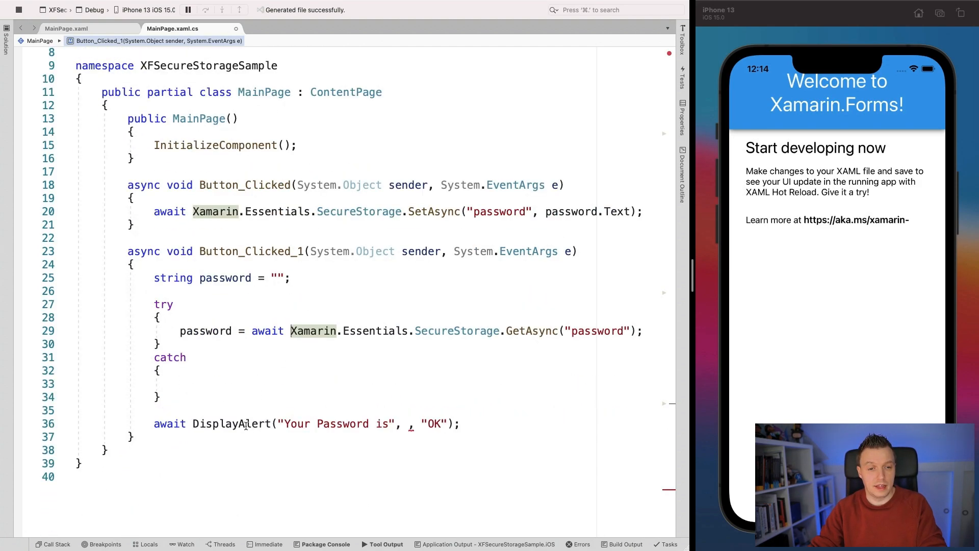
{"action": "type", "text": "password = \"nothing yet"}
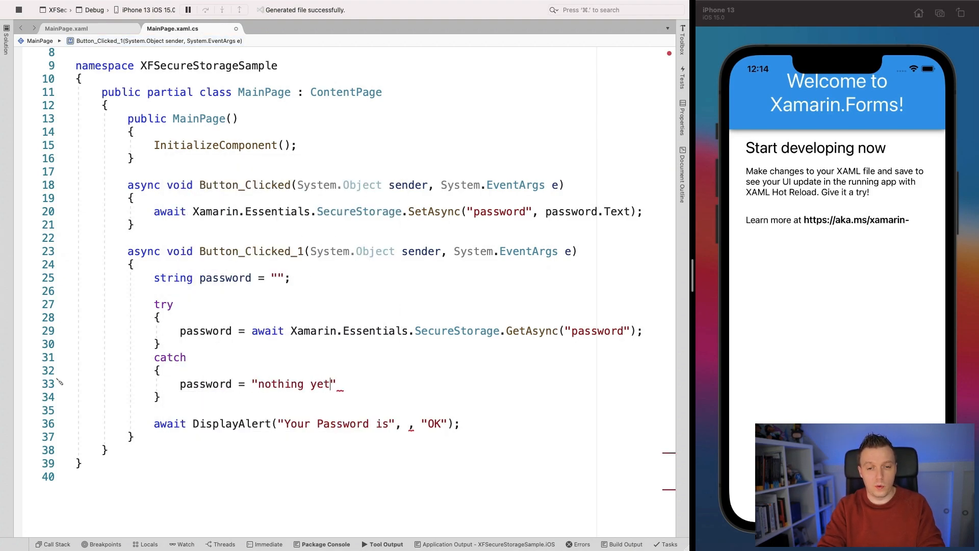
{"action": "type", "text": ";"}
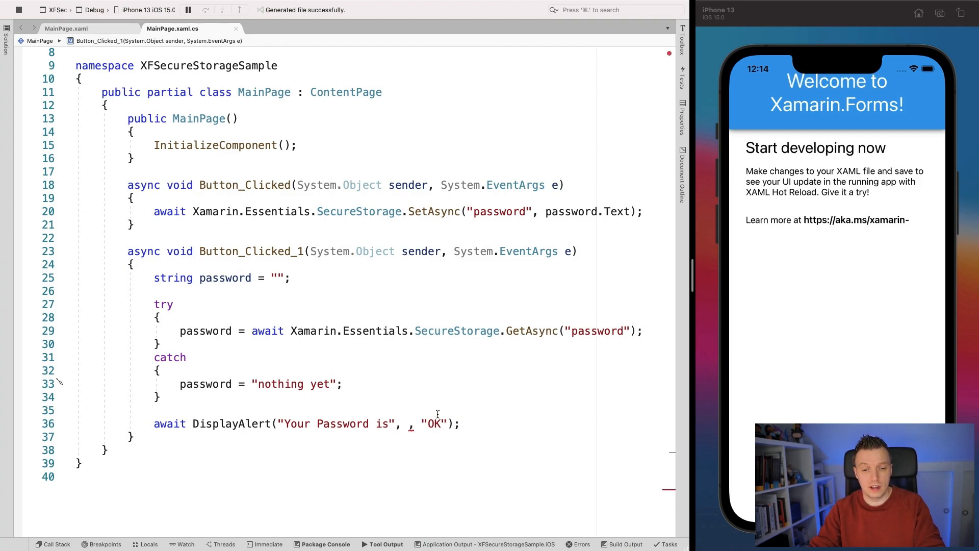
{"action": "type", "text": "passwr"}
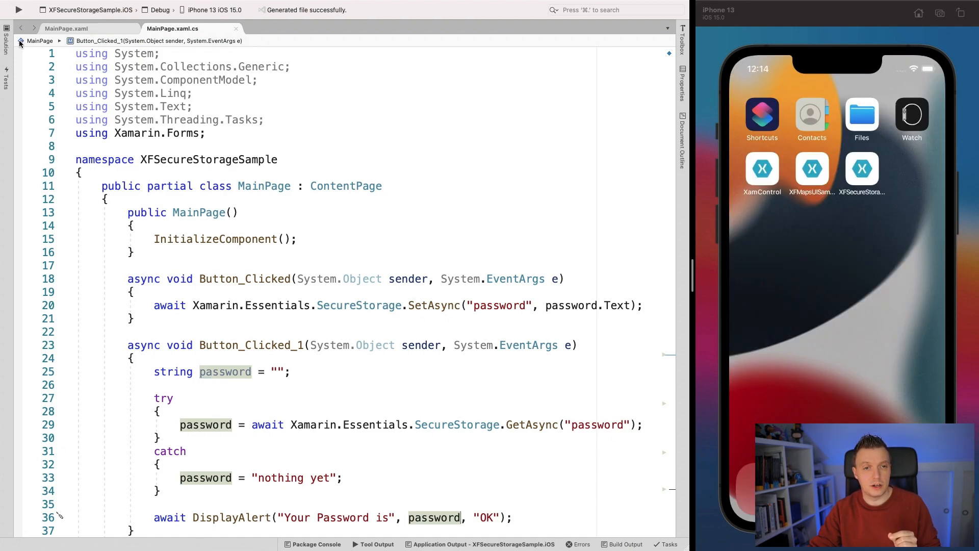
In the Solution pad, expand XFSecureStorageSample.iOS and select Entitlements.plist.
{"action": "left_click", "coordinate": [6, 31]}
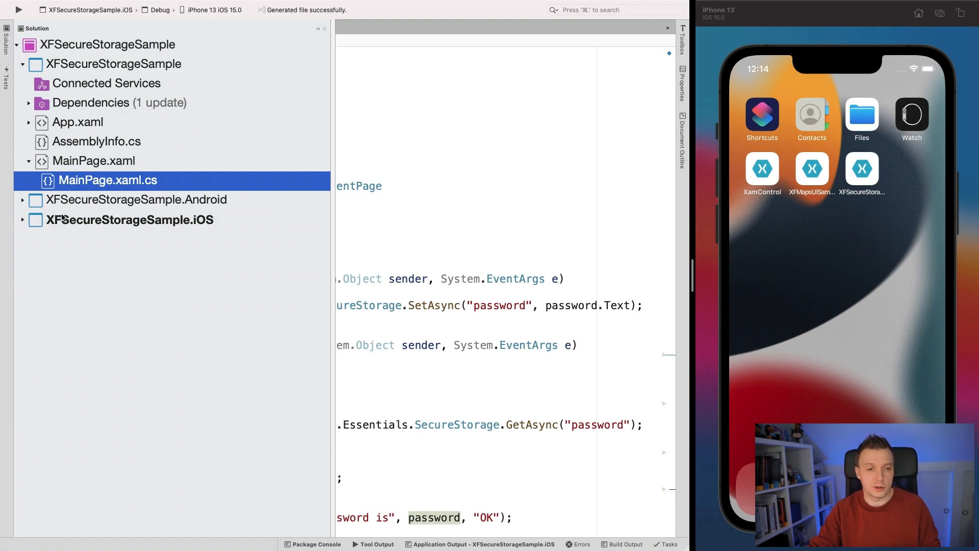
{"action": "left_click", "coordinate": [125, 219]}
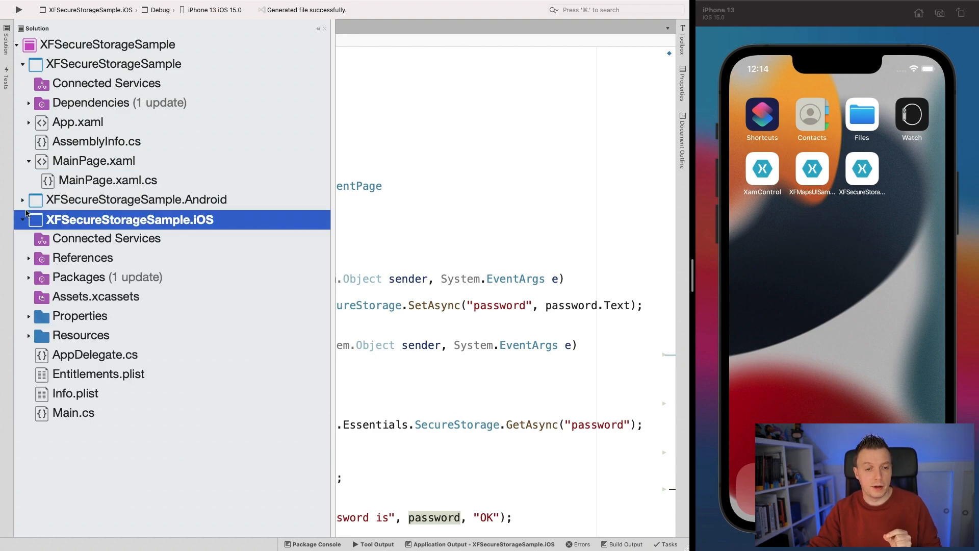
{"action": "left_click", "coordinate": [98, 373]}
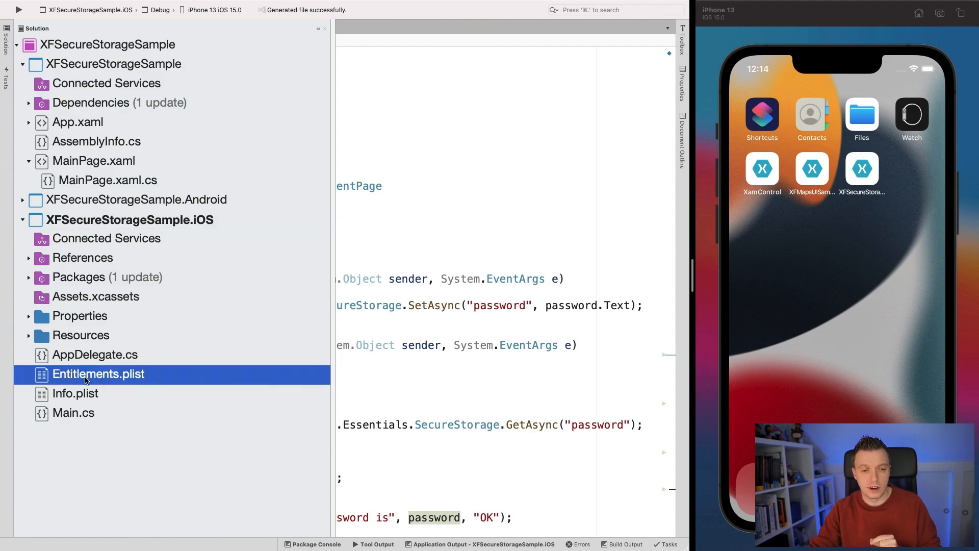
{"action": "mouse_move", "coordinate": [142, 384]}
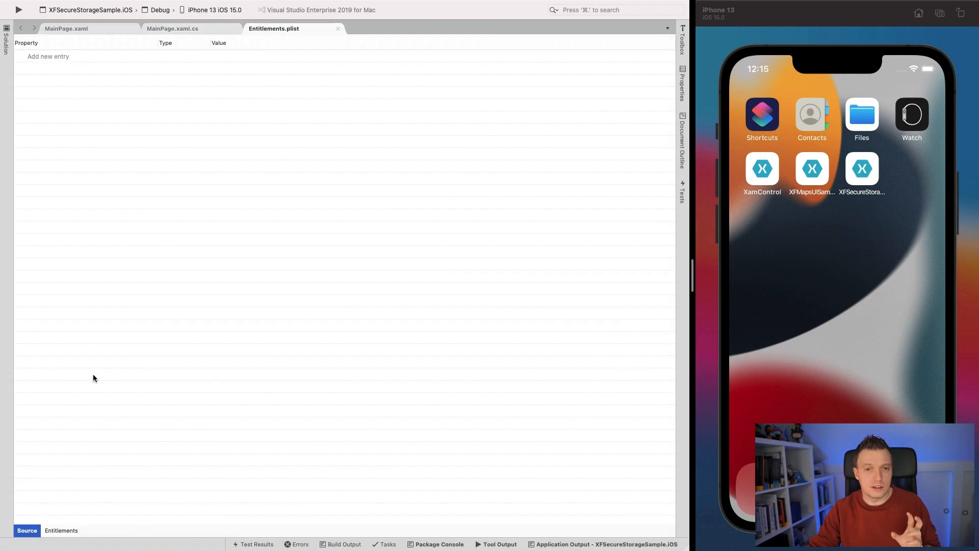
{"action": "mouse_move", "coordinate": [253, 336]}
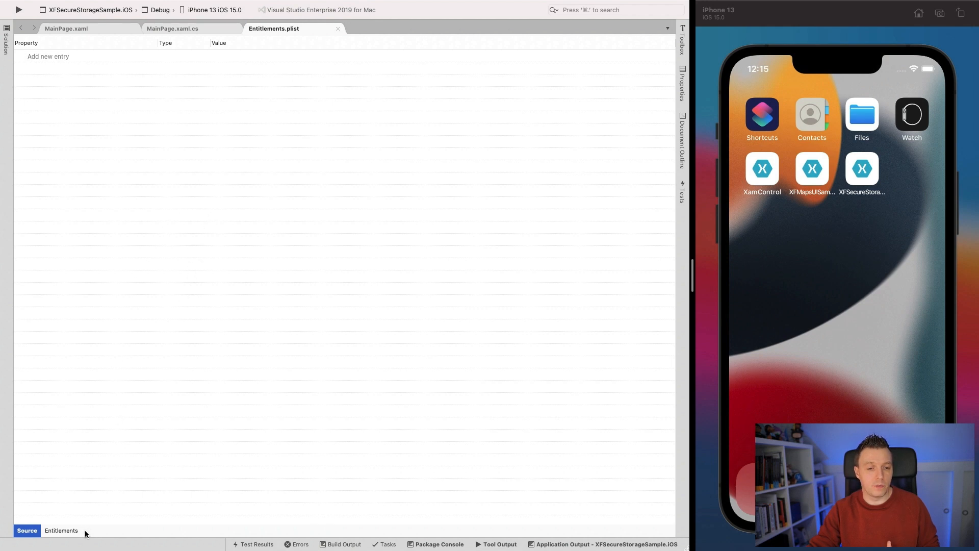
Enable the Keychain entitlement in the visual Entitlements.plist editor.
{"action": "left_click", "coordinate": [61, 530]}
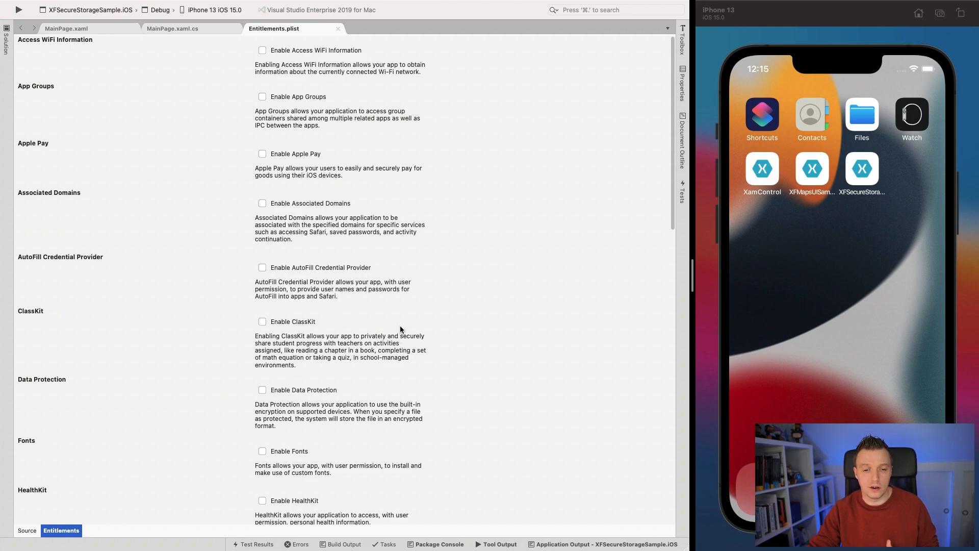
{"action": "scroll", "scroll_direction": "down", "scroll_amount": 3}
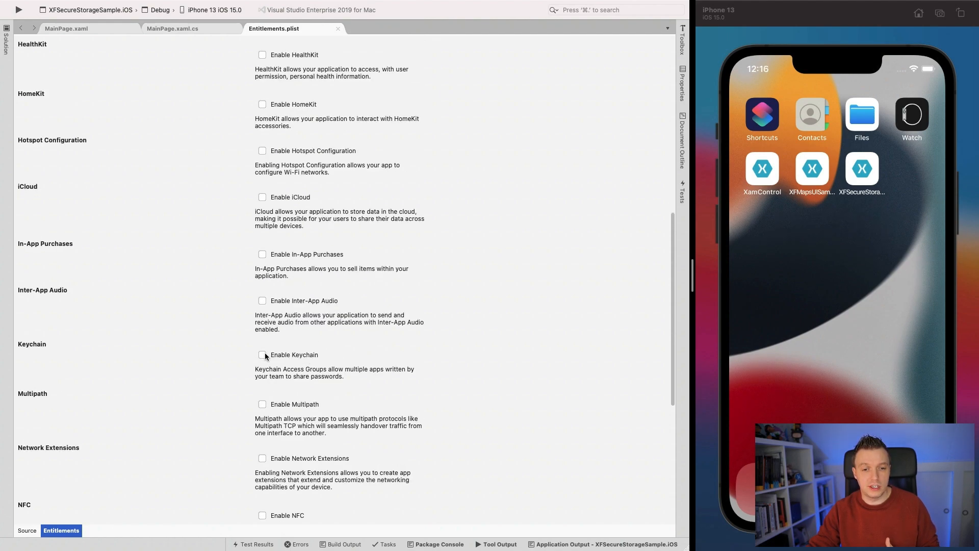
{"action": "left_click", "coordinate": [261, 354]}
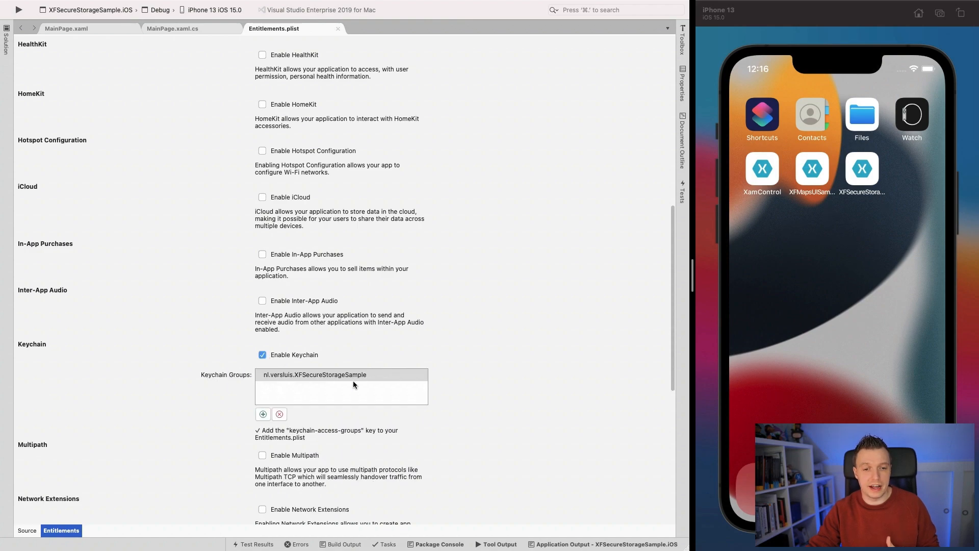
{"action": "mouse_move", "coordinate": [357, 397]}
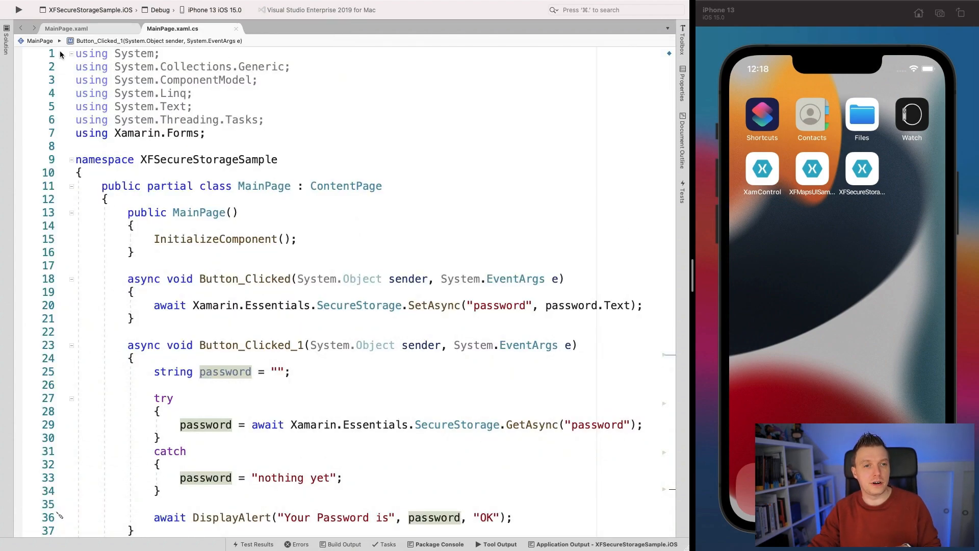
Reveal the solution tree and open the XFSecureStorageSample.iOS project's context menu.
{"action": "left_click", "coordinate": [6, 28]}
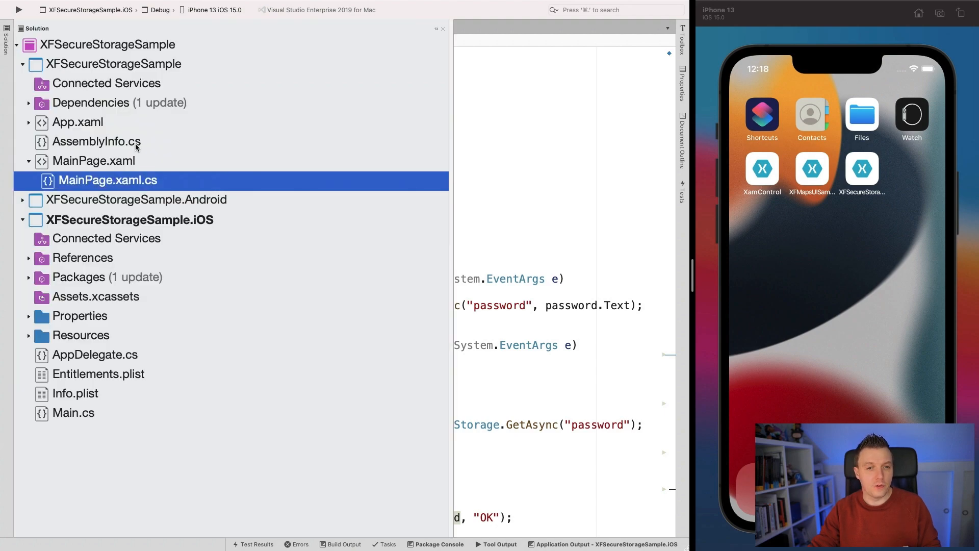
{"action": "right_click", "coordinate": [129, 219]}
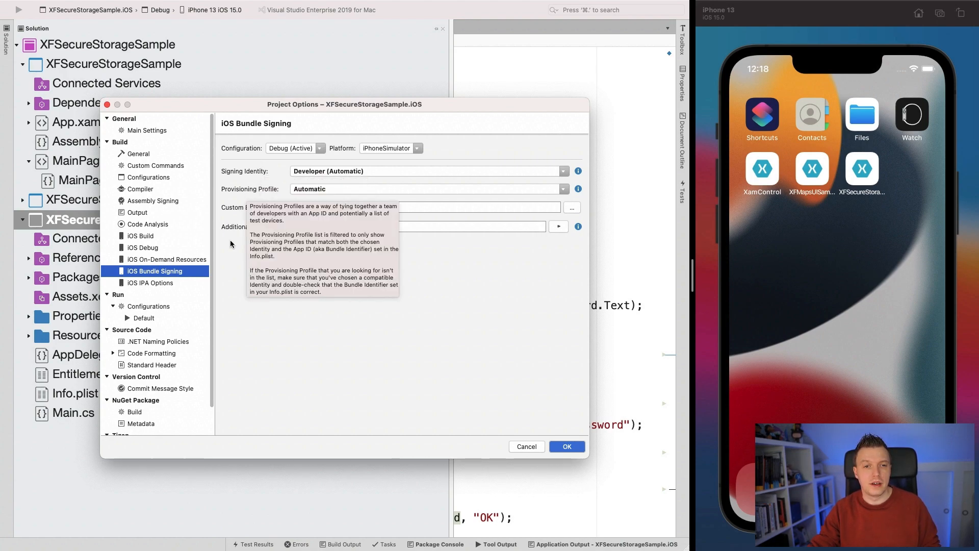
{"action": "mouse_move", "coordinate": [306, 111]}
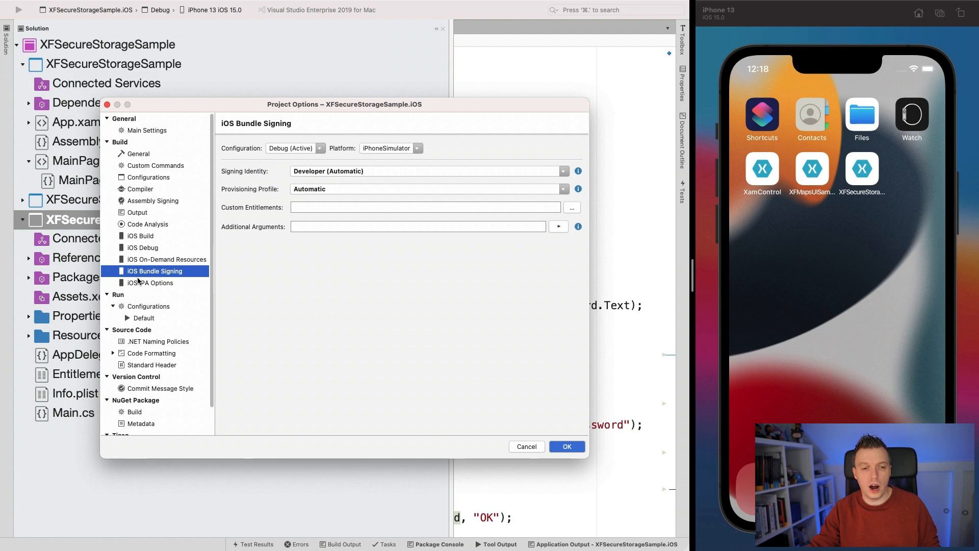
{"action": "mouse_move", "coordinate": [342, 150]}
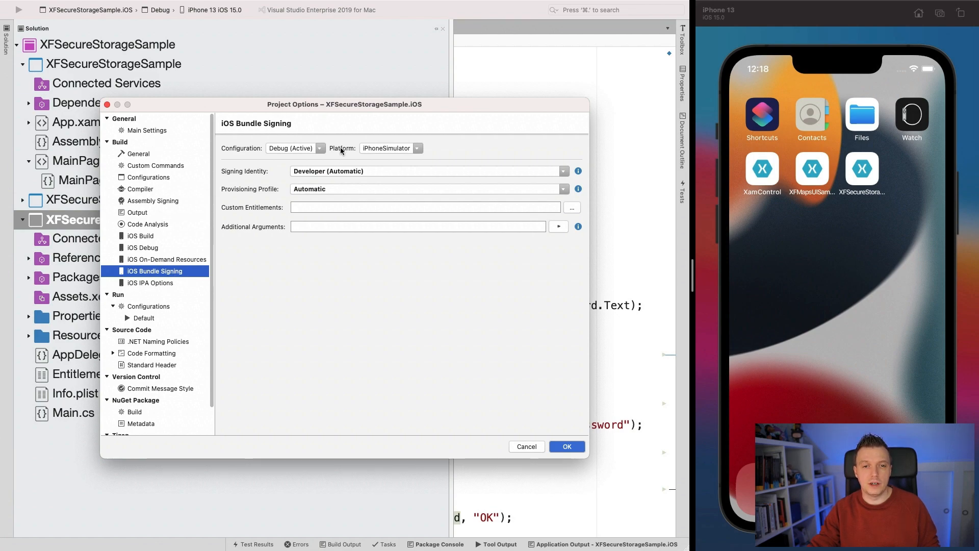
{"action": "mouse_move", "coordinate": [213, 146]}
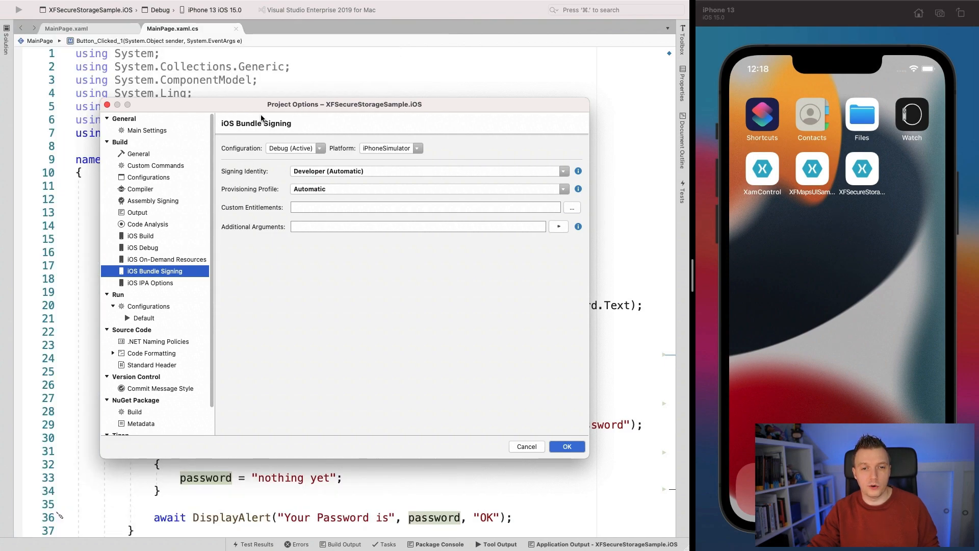
{"action": "mouse_move", "coordinate": [362, 149]}
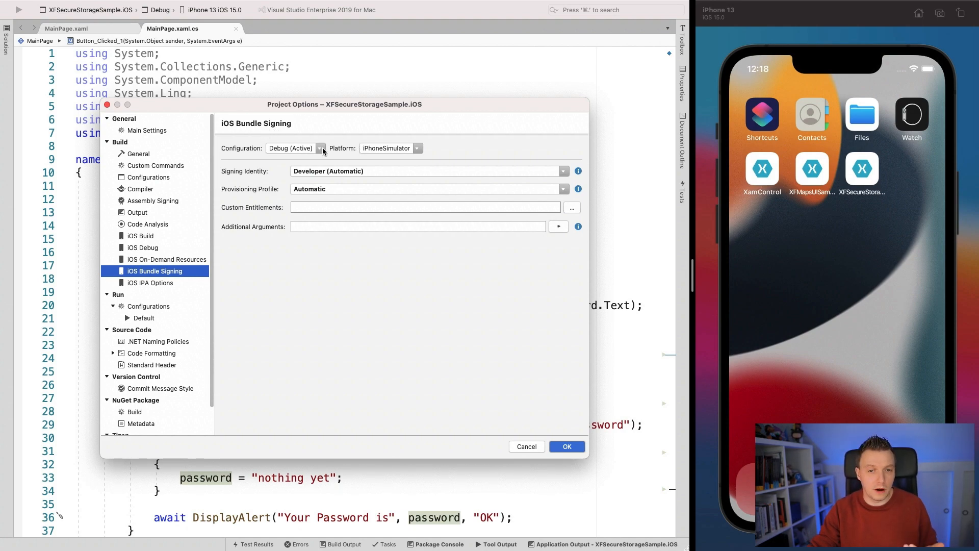
{"action": "mouse_move", "coordinate": [334, 152]}
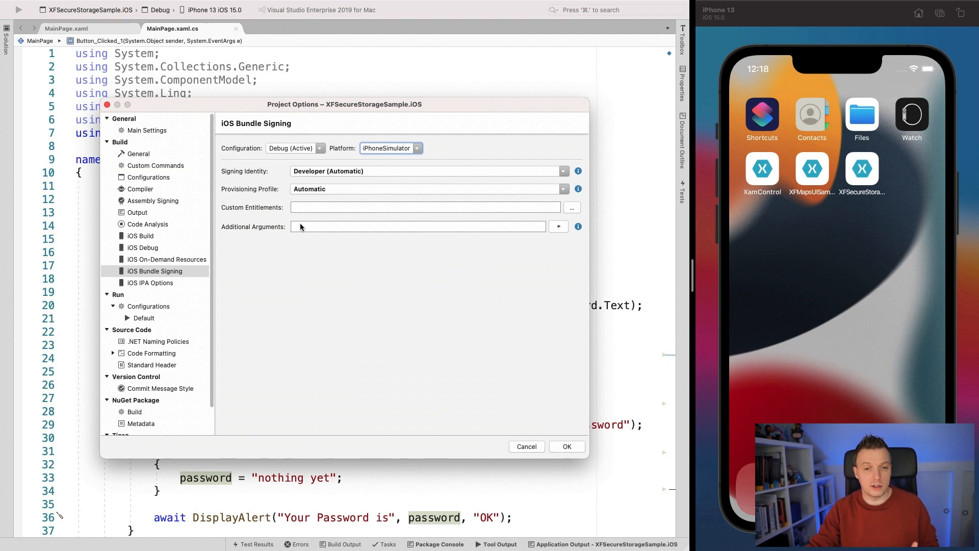
Set Custom Entitlements to Entitlements.plist and save the iOS project options.
{"action": "left_click", "coordinate": [570, 206]}
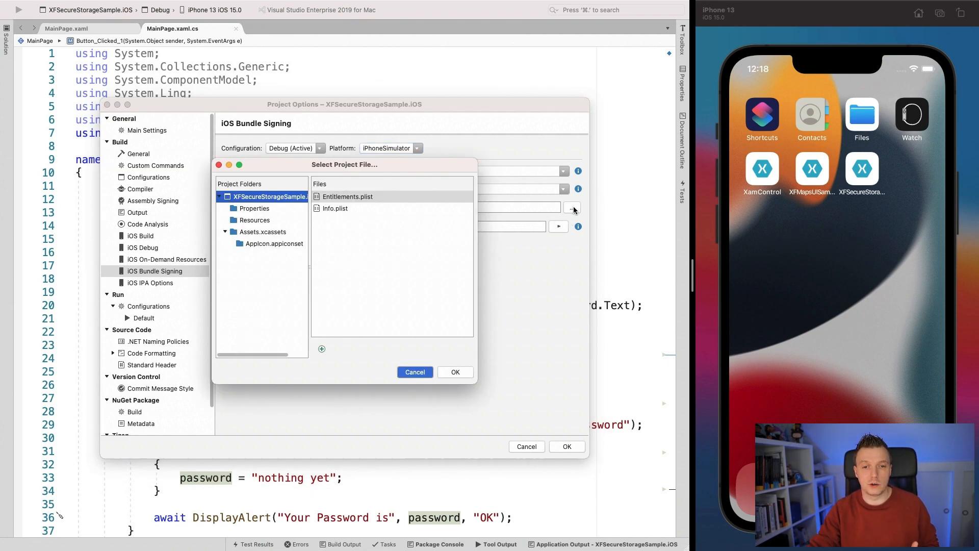
{"action": "left_click", "coordinate": [348, 196]}
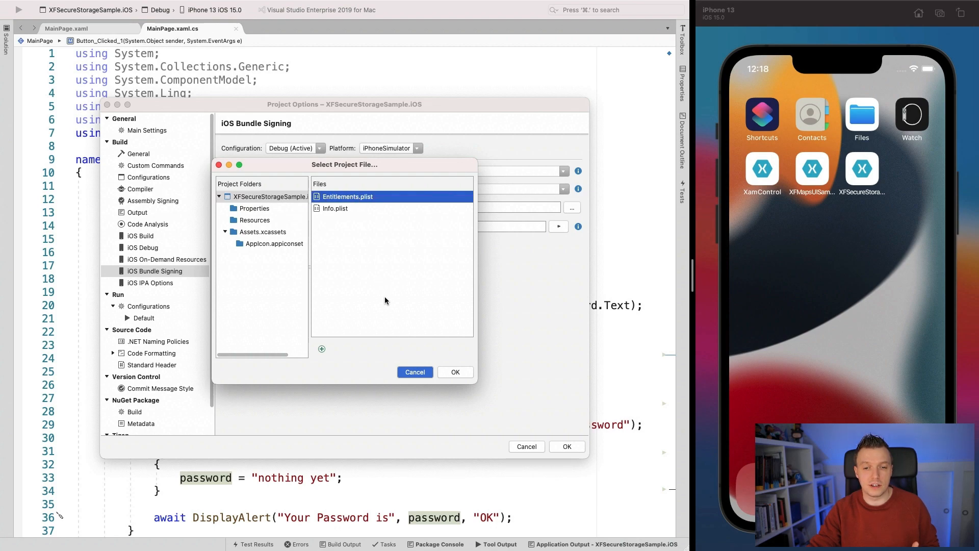
{"action": "left_click", "coordinate": [454, 372]}
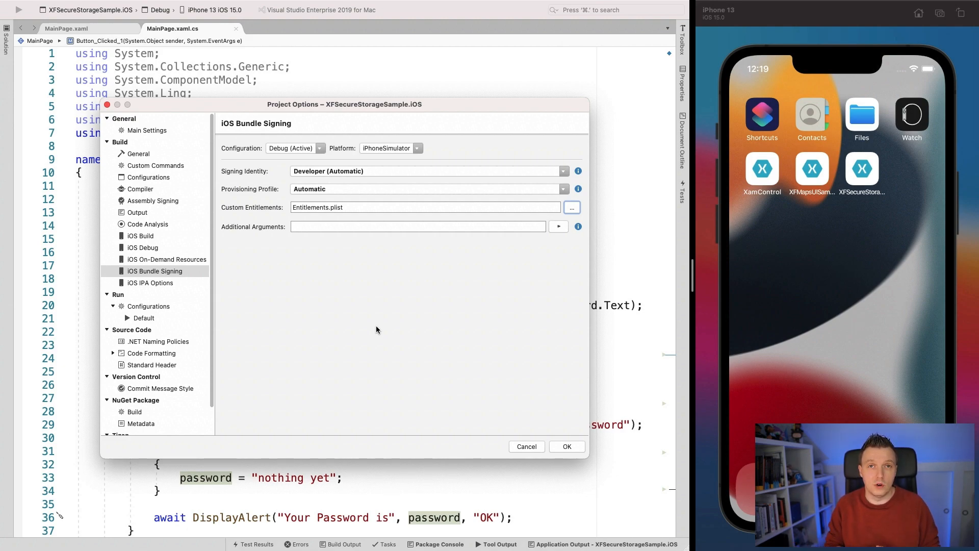
{"action": "mouse_move", "coordinate": [462, 367]}
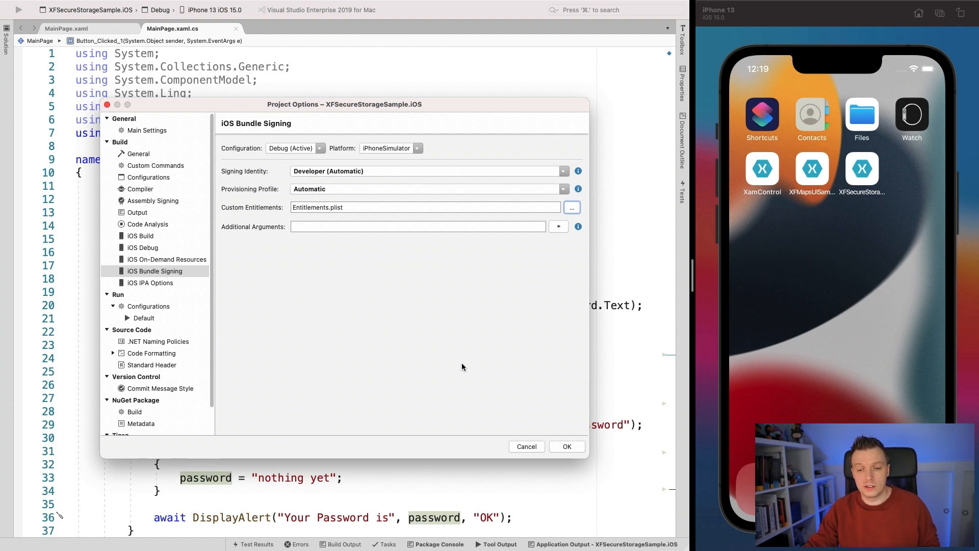
{"action": "left_click", "coordinate": [565, 446]}
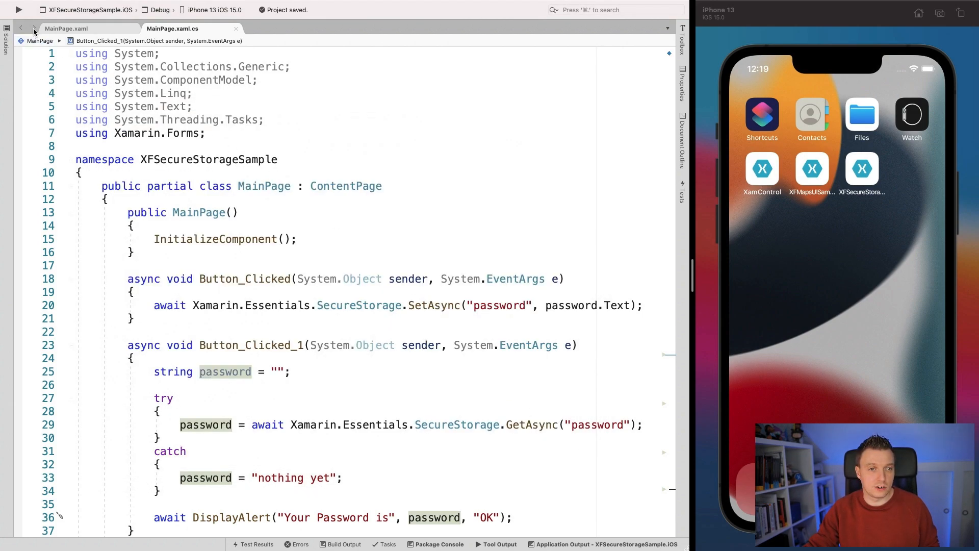
Run the app on the iPhone 13 simulator and confirm Show gives an empty password.
{"action": "left_click", "coordinate": [18, 9]}
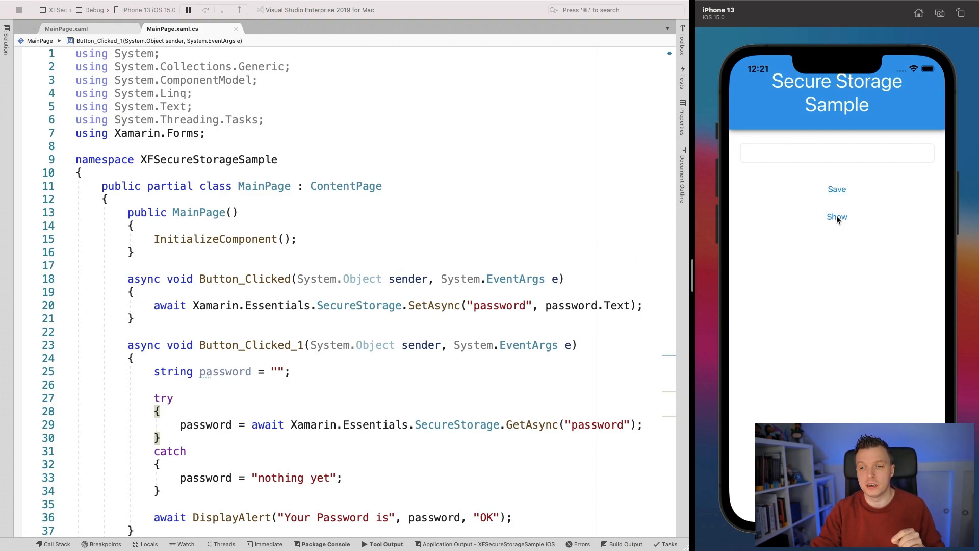
{"action": "left_click", "coordinate": [837, 216]}
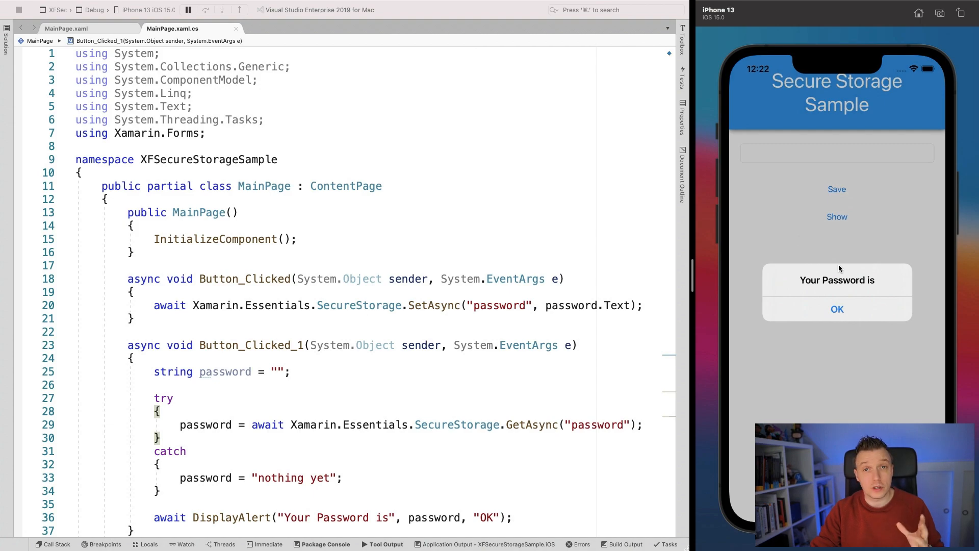
{"action": "mouse_move", "coordinate": [858, 303]}
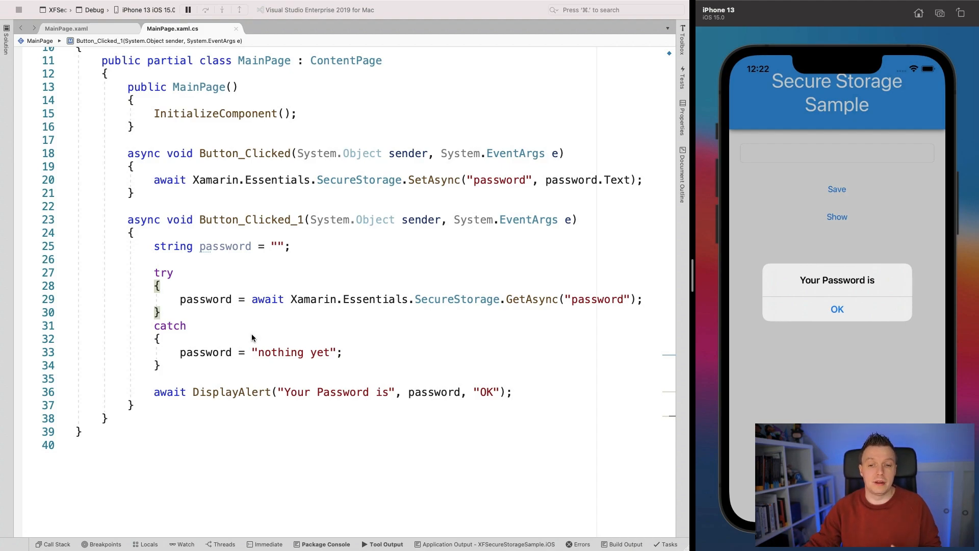
{"action": "mouse_move", "coordinate": [230, 372]}
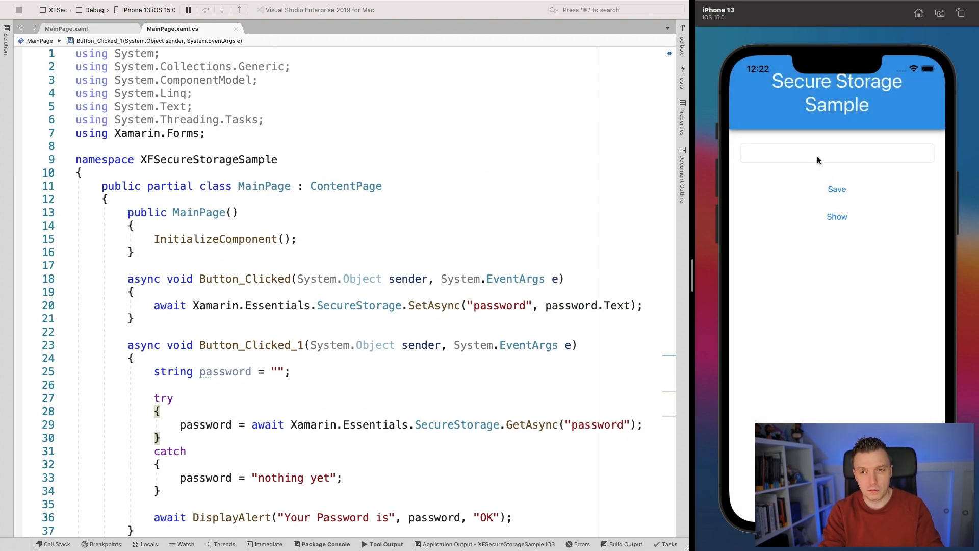
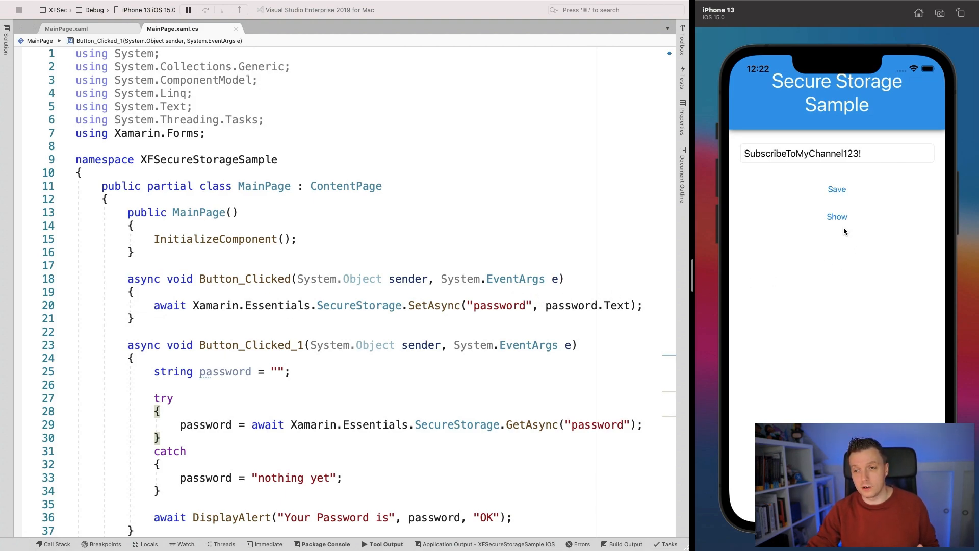
{"action": "left_click", "coordinate": [837, 216]}
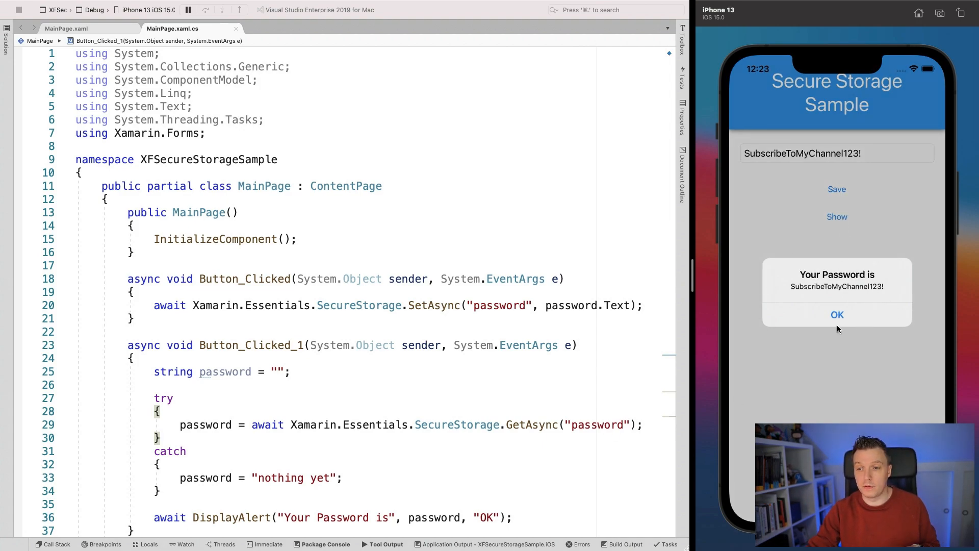
{"action": "mouse_move", "coordinate": [867, 321]}
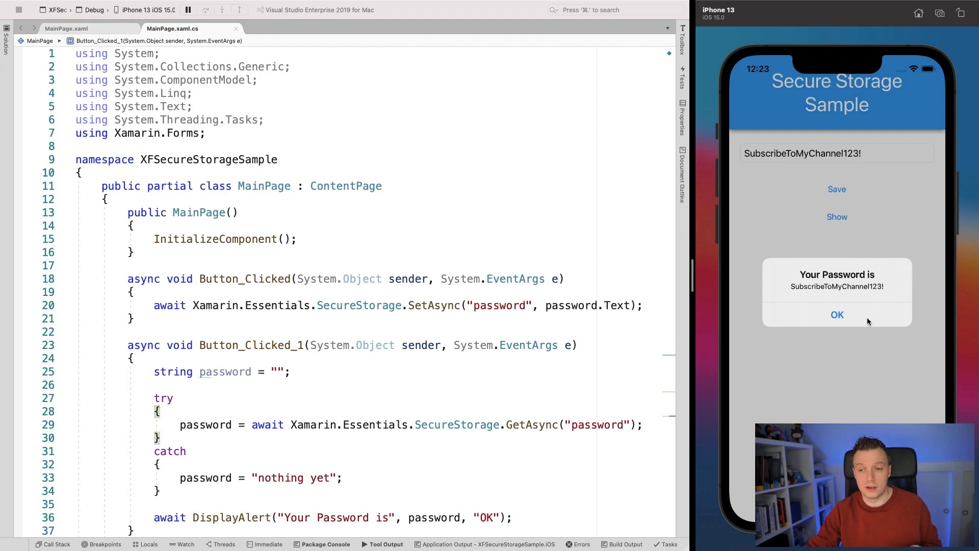
{"action": "left_click", "coordinate": [836, 314]}
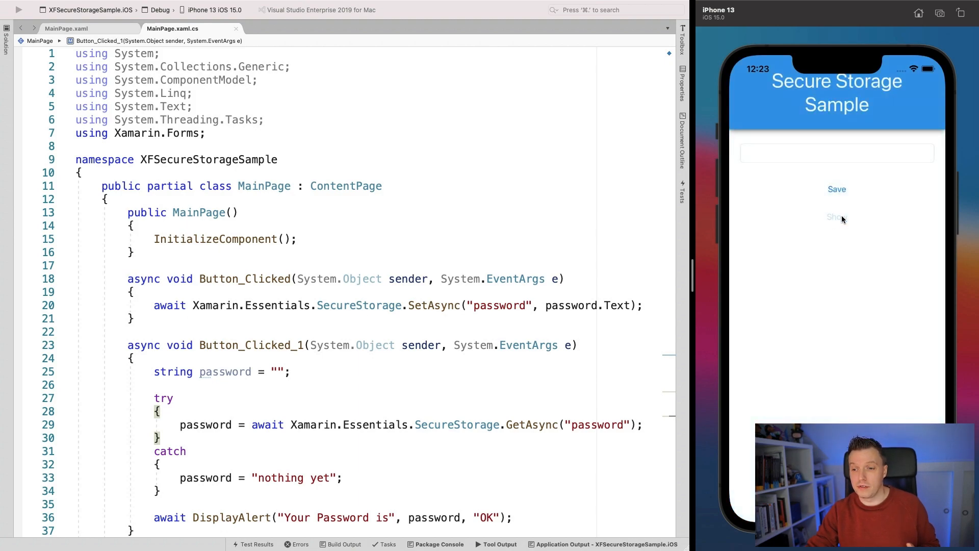
{"action": "left_click", "coordinate": [837, 217]}
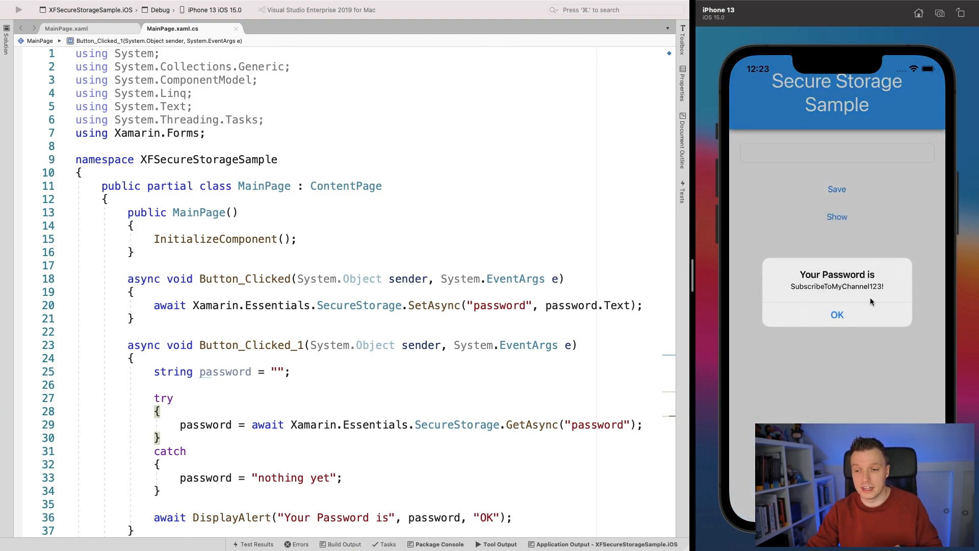